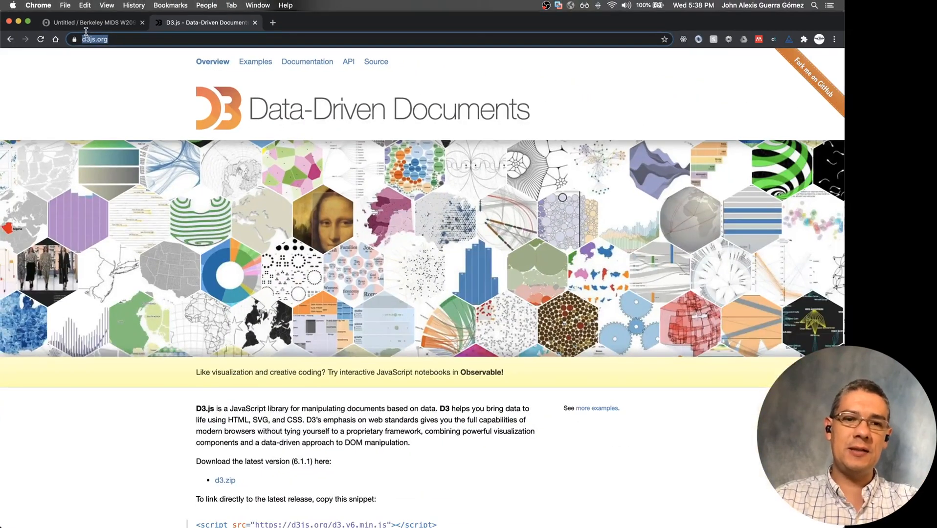
Step: Select the d3.v6.min.js script tag snippet on the d3js.org homepage
scroll("down", 3)
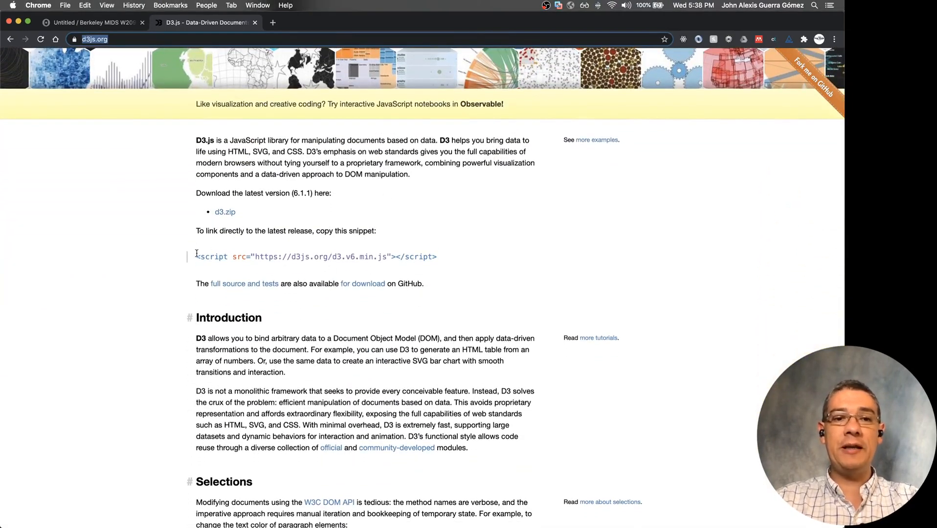
triple_click(317, 256)
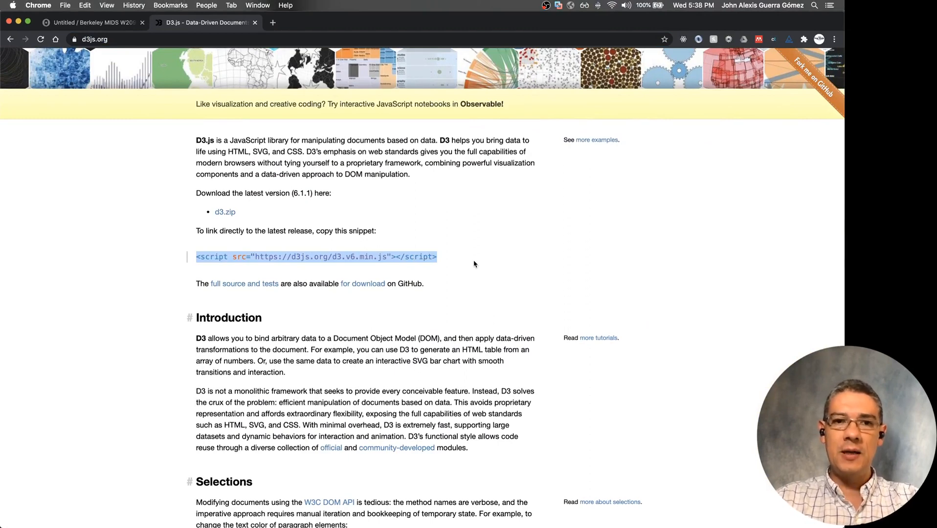
mouse_move(350, 245)
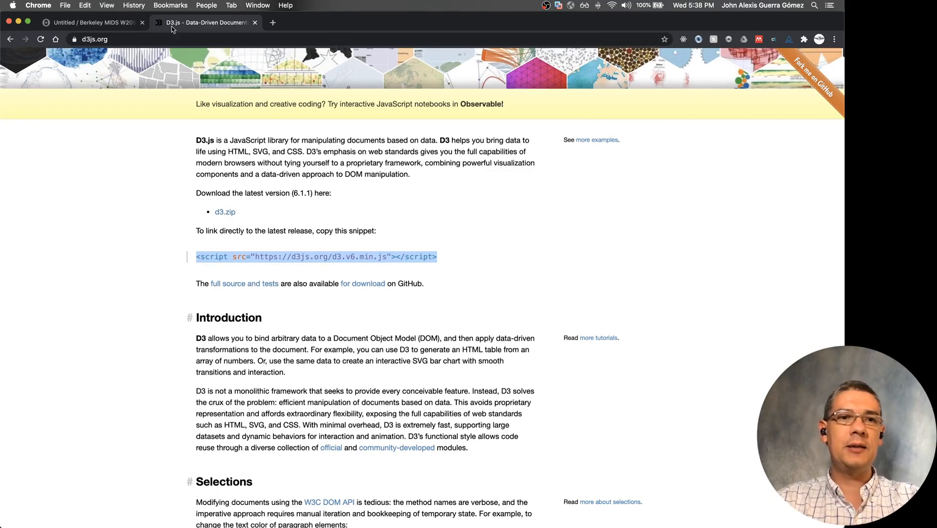
Step: Build an HTML page in Sublime Text with the D3 v6 script tag and a d3.selection() script block
left_click(89, 22)
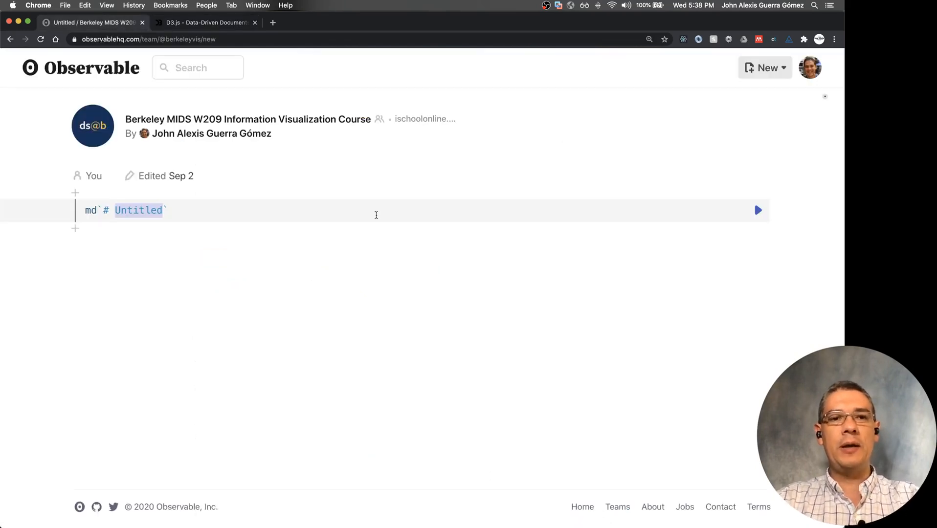
key("cmd+space")
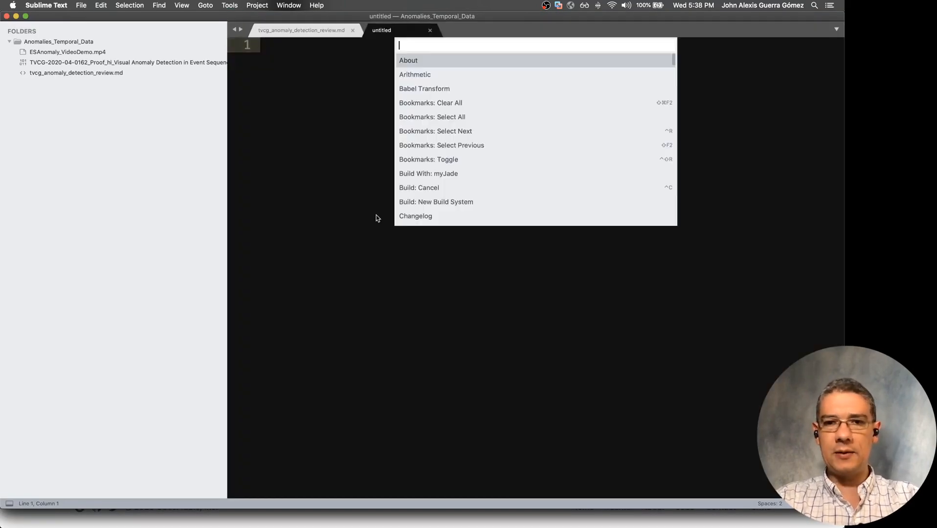
key("escape")
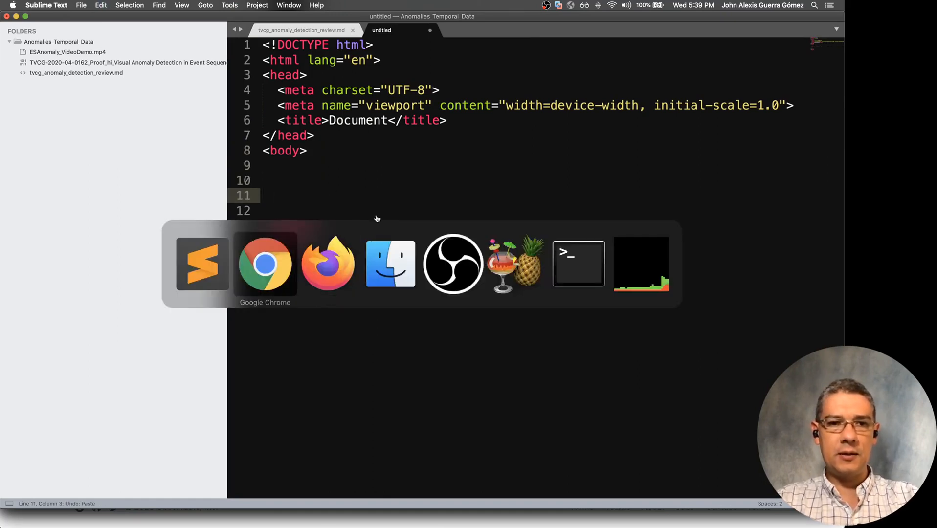
left_click(265, 264)
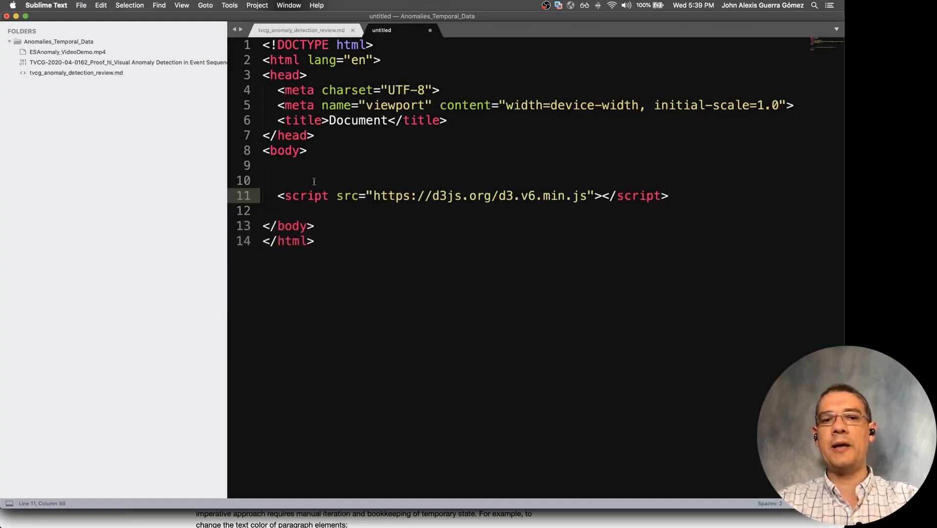
type("script>")
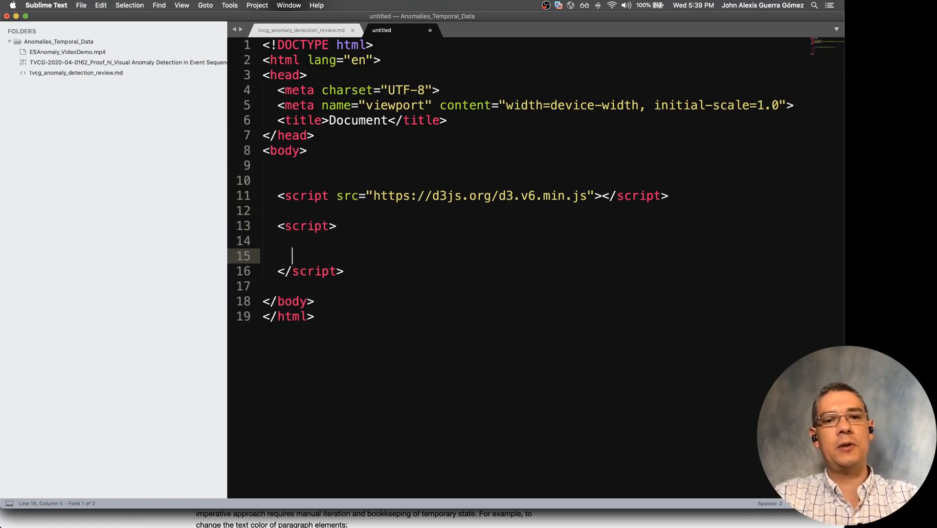
type("d3.s")
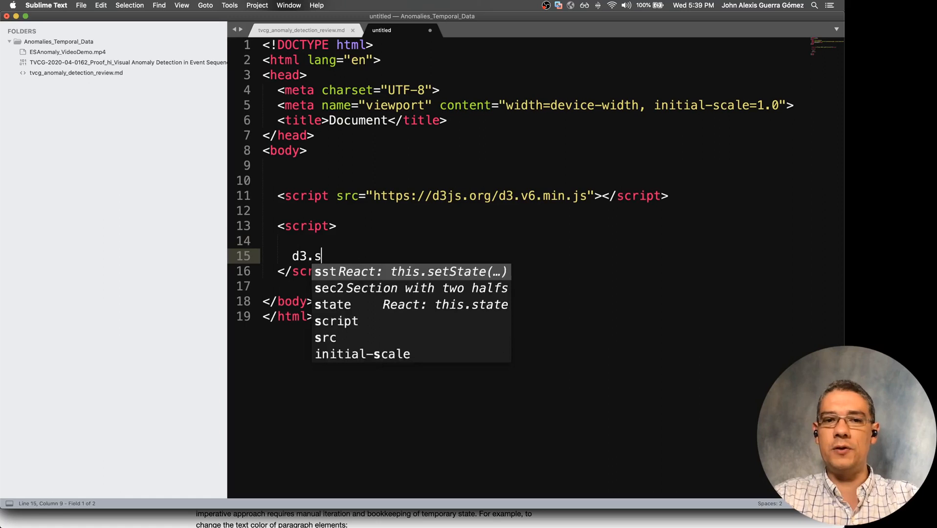
type("election()")
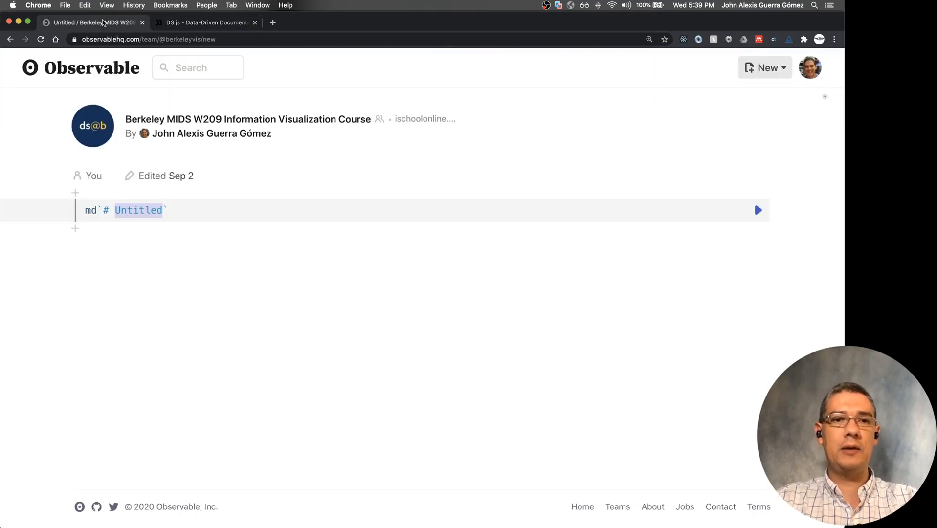
Step: Change the markdown heading to 'Setting up D3'
type("Intro")
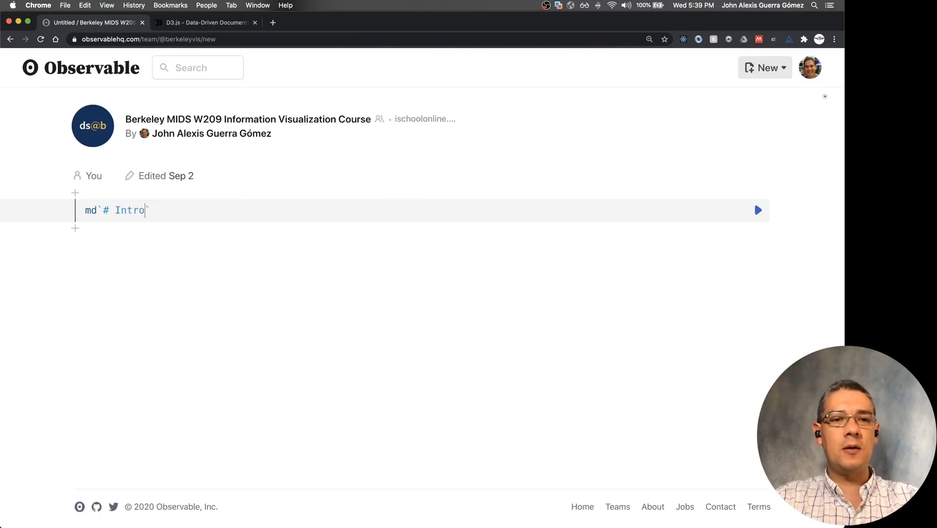
type("Setting up")
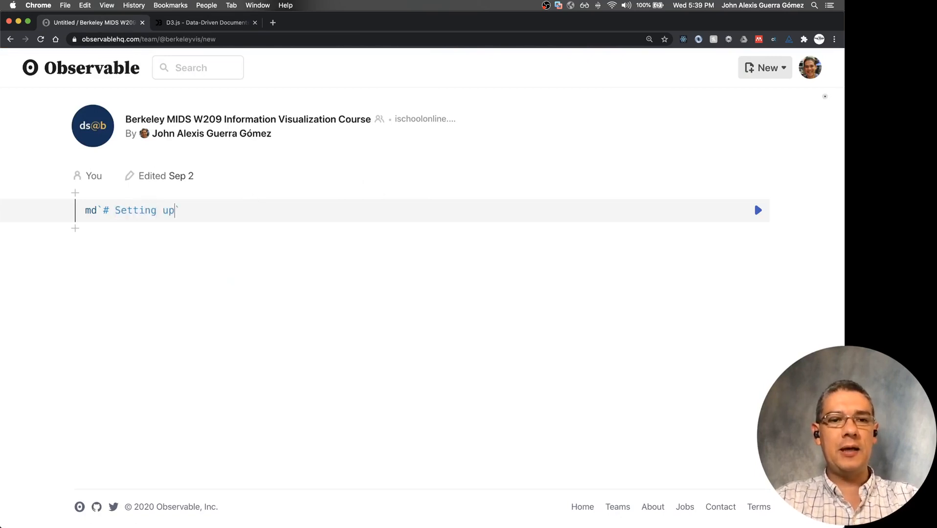
type("d")
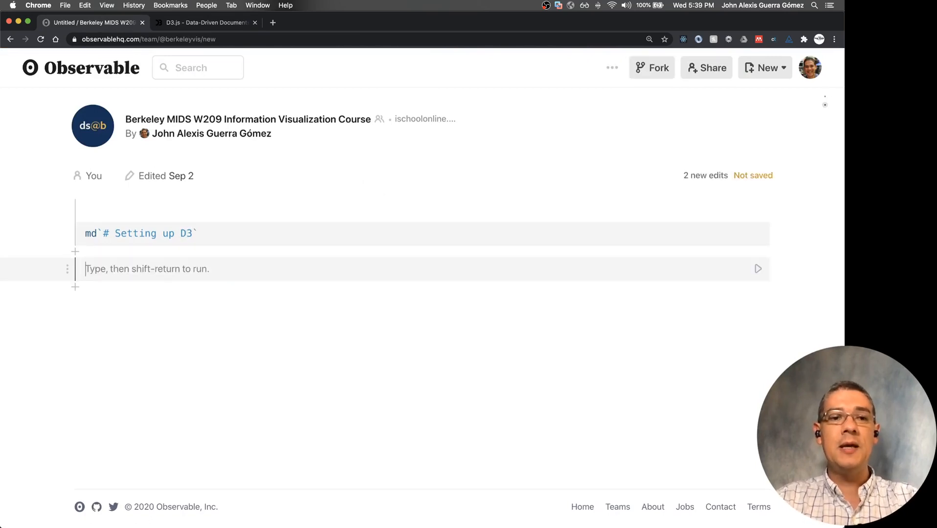
type("D3")
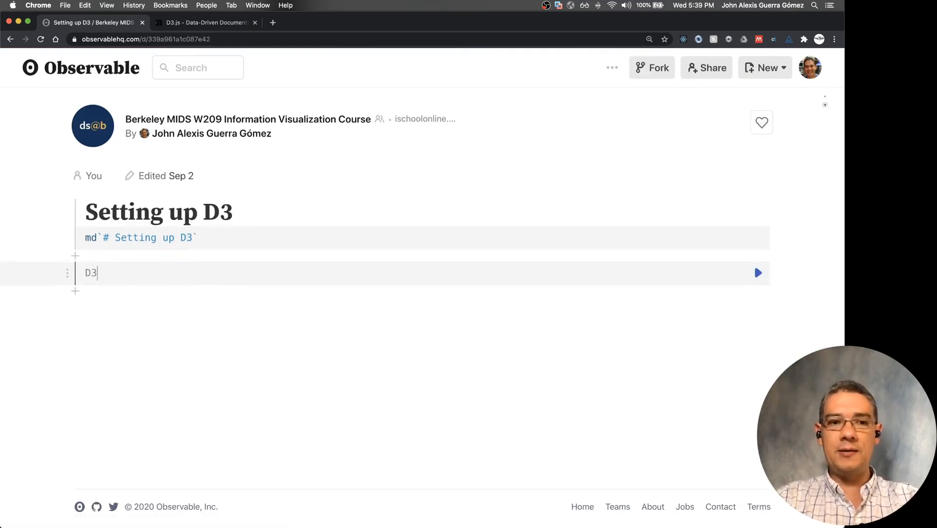
Step: Add a cell d3 = require("d3@6") that loads D3 version 6
type("d3 = require")
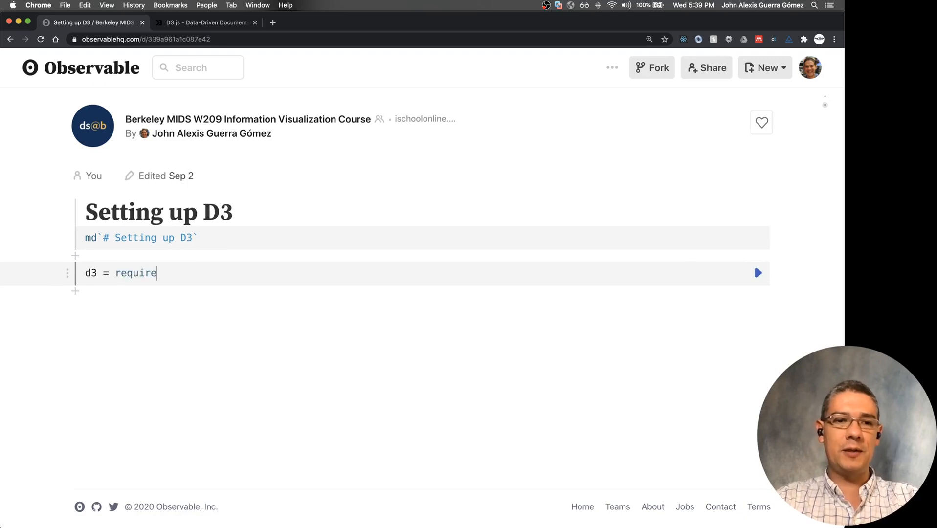
type("(\"d")
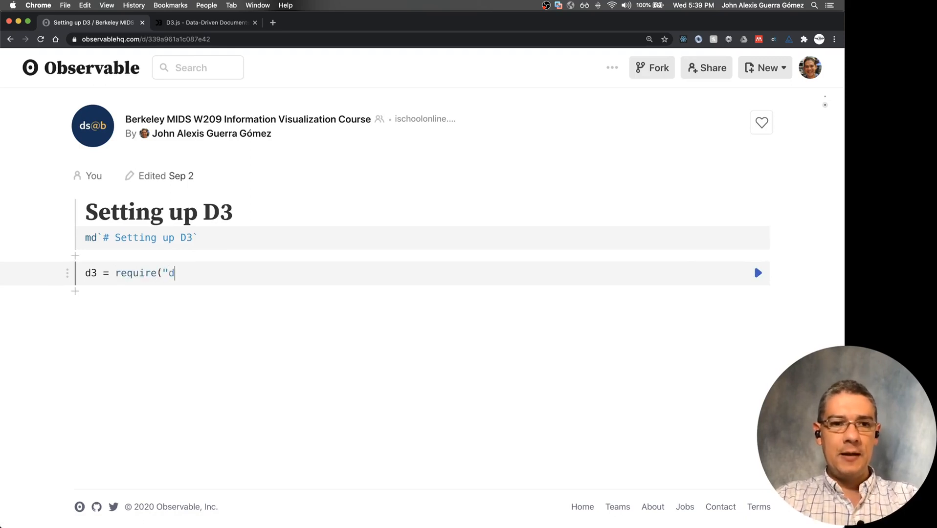
type("3")
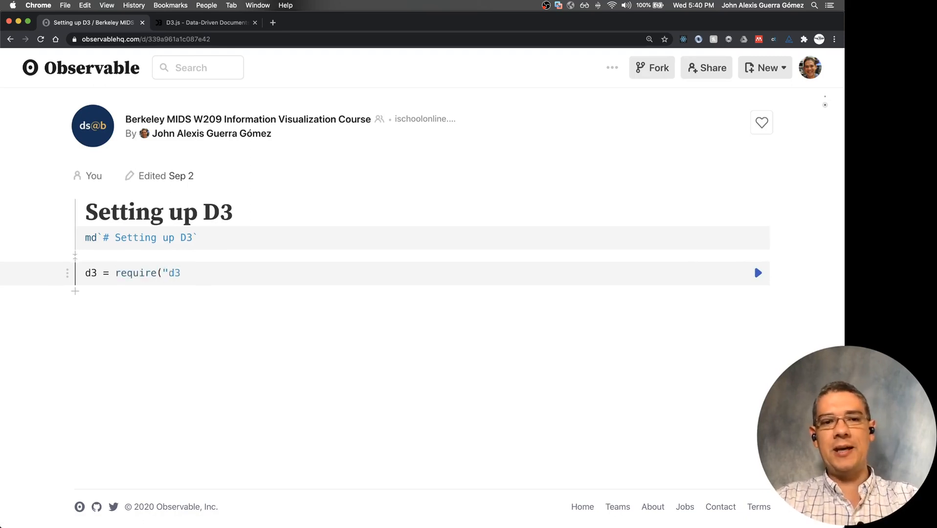
type("@6")
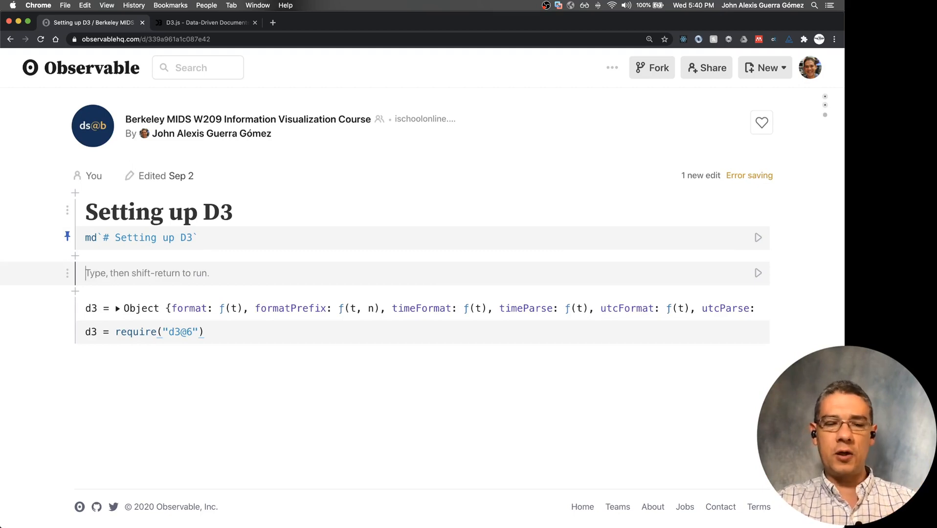
Step: Type a d3.select call into the new notebook cell
type("d3")
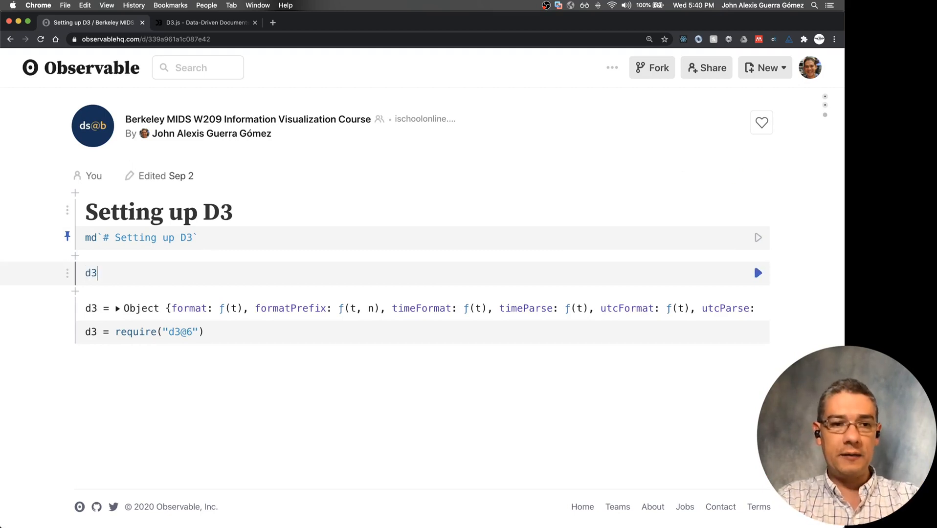
type(".selection(")
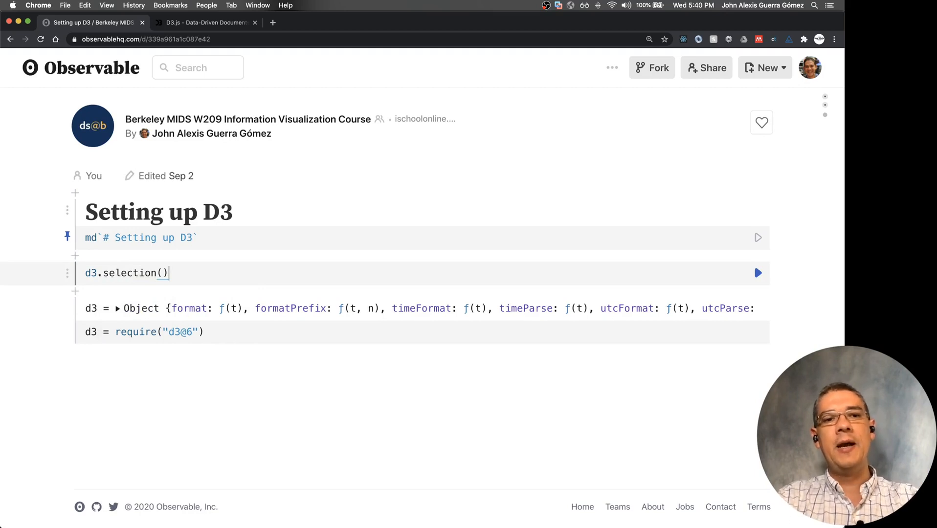
left_click(87, 273)
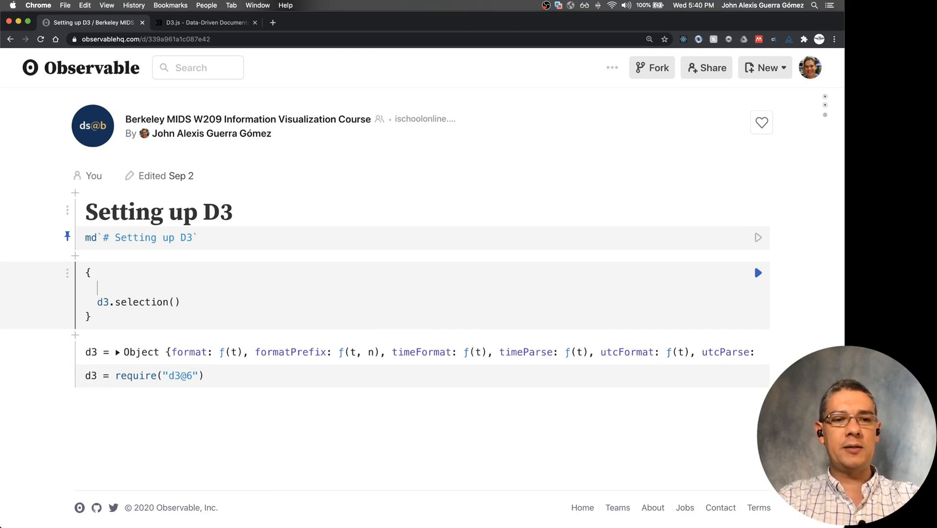
Step: Define svg as an html template SVG with viewBox 0 0 width height
type("const svg =")
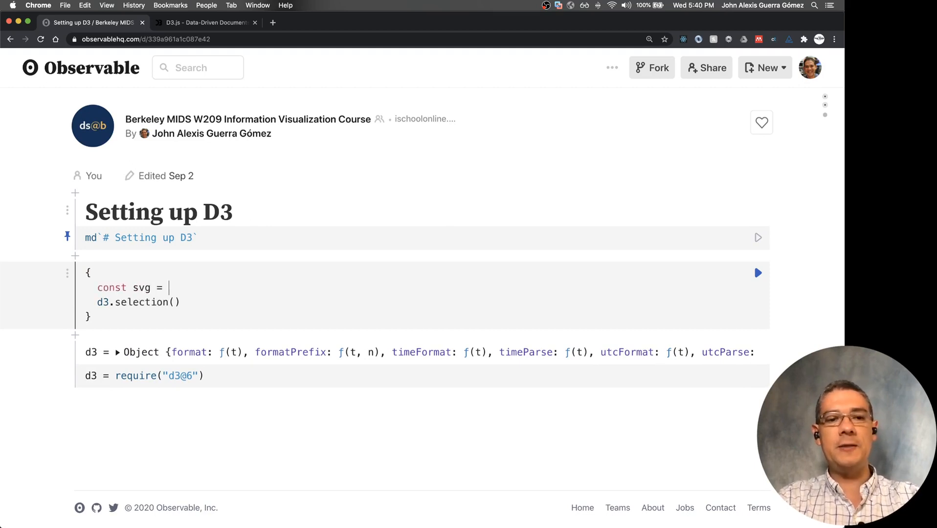
type("html")
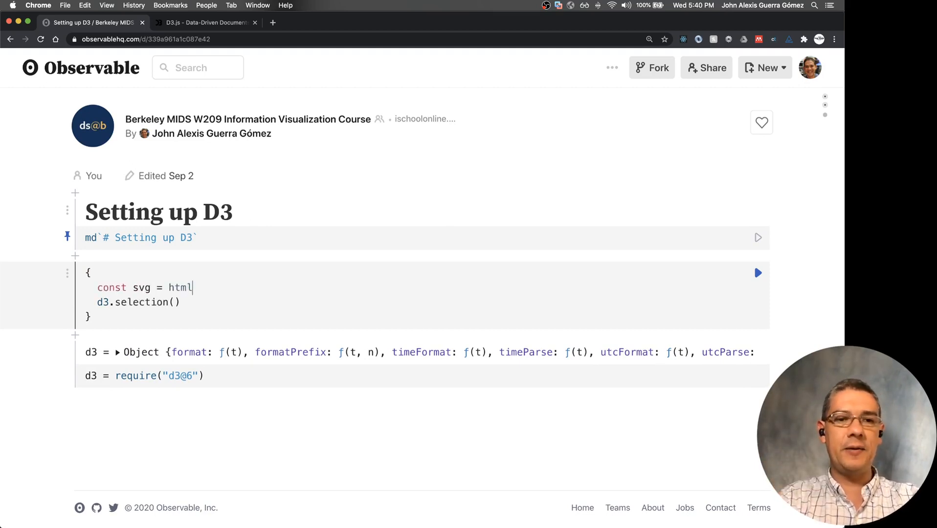
type("`<svg")
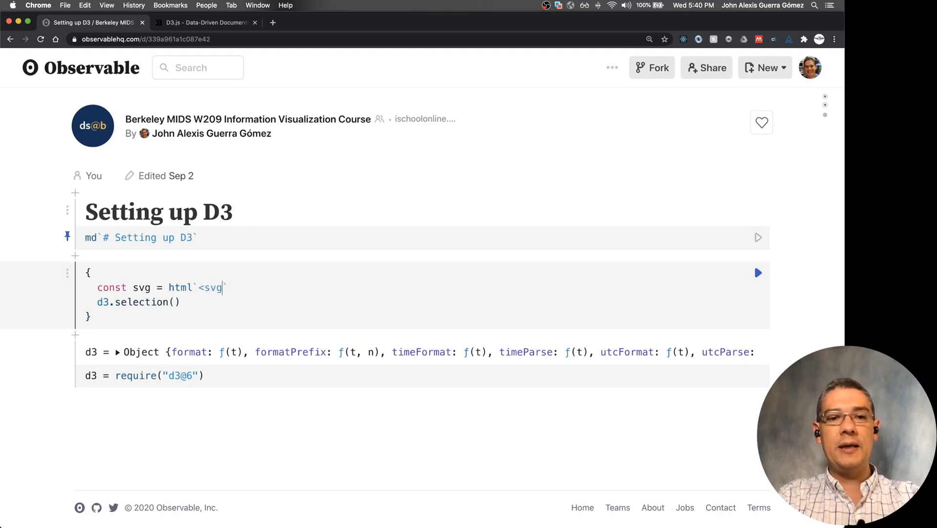
type("></svg>")
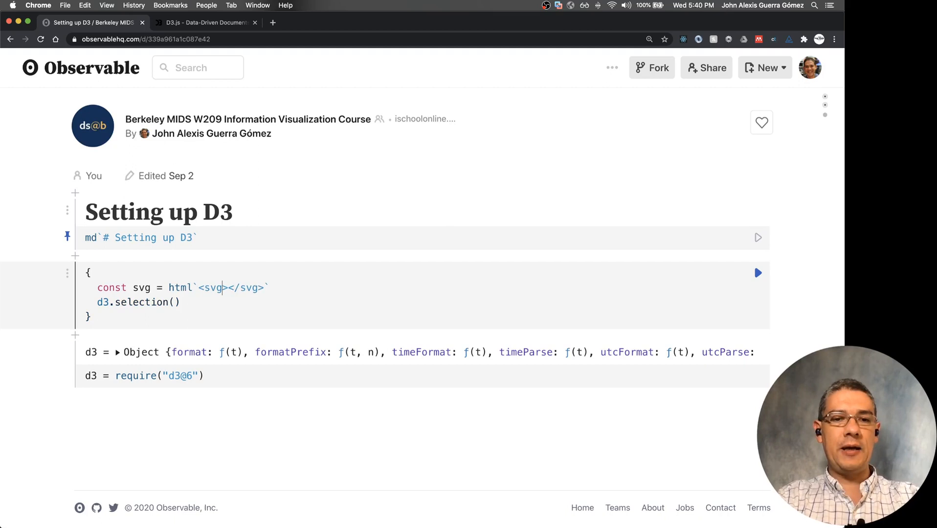
type("viewBox=")
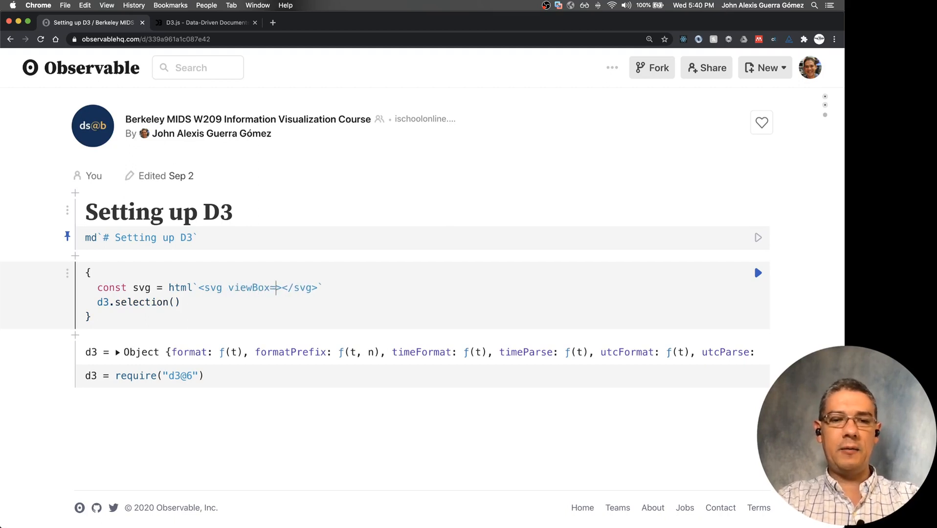
type("0 0 ${w")
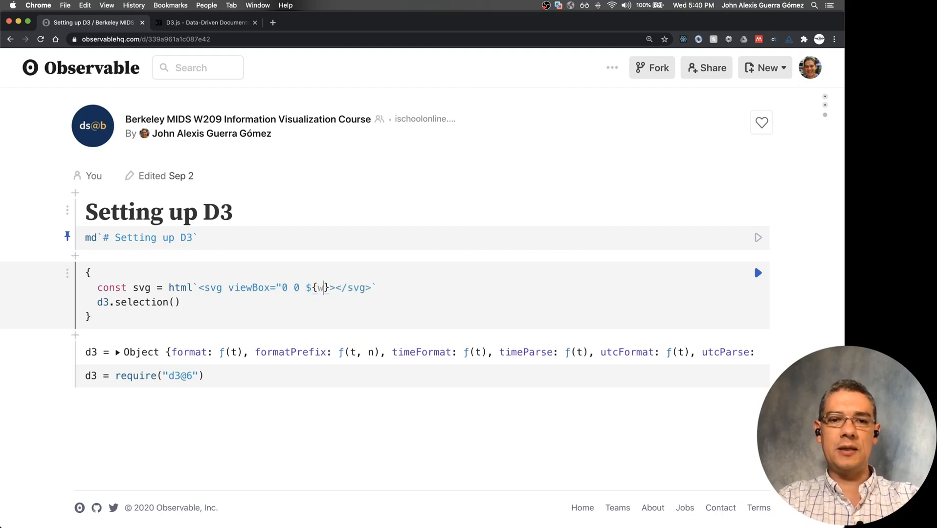
type("idth} ${")
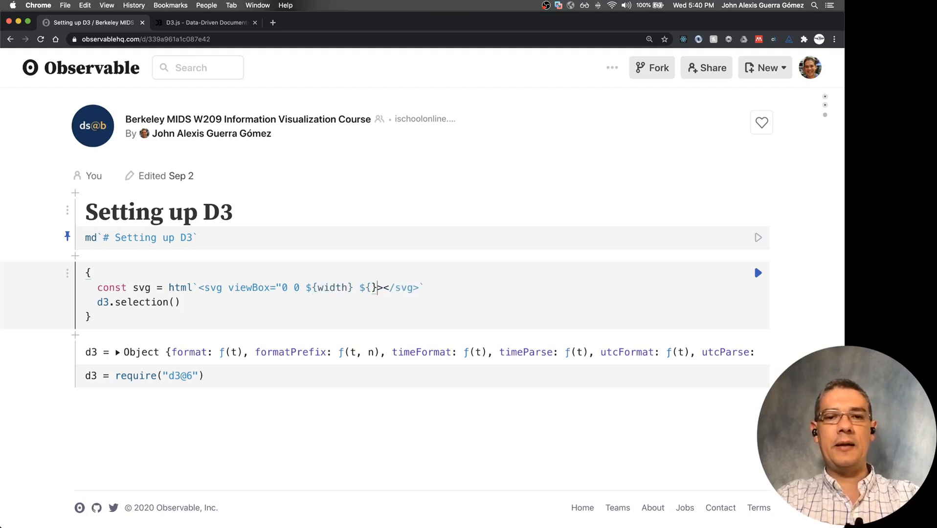
type("height")
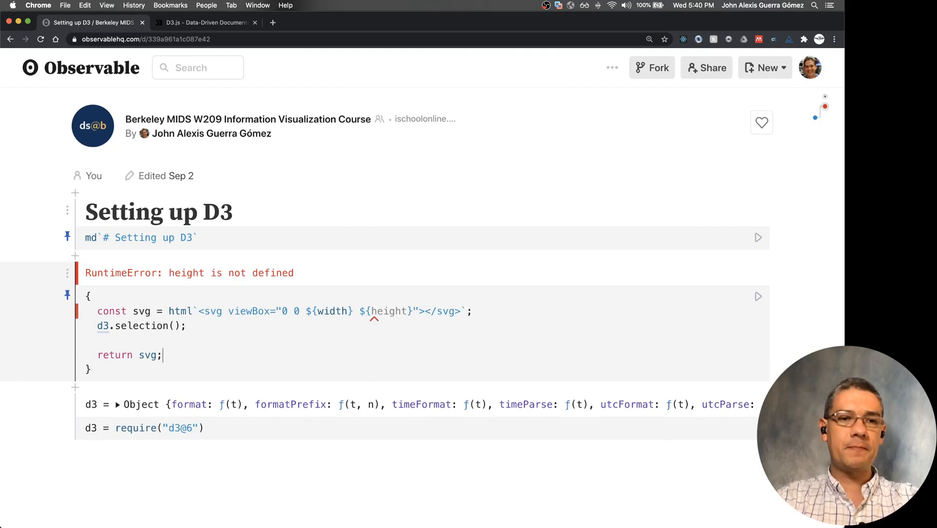
Step: Add a new cell defining height = width * 0.6
left_click(76, 388)
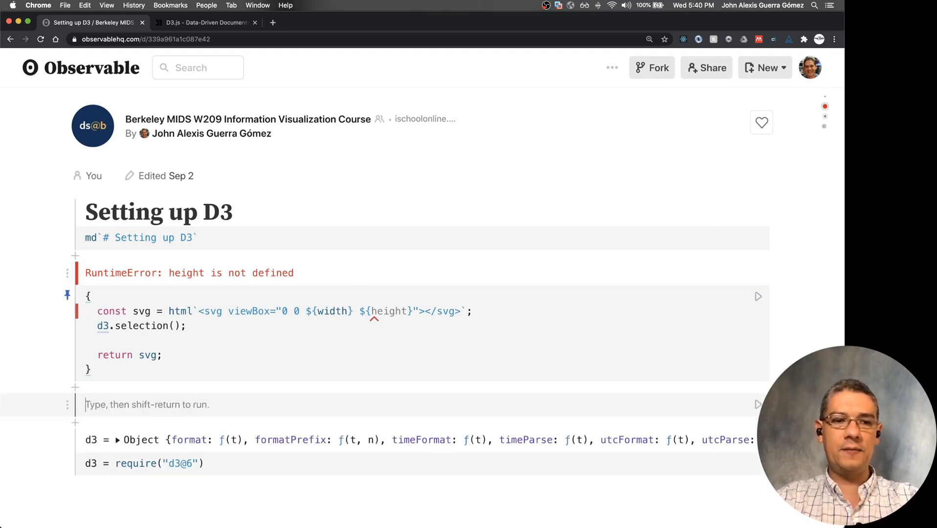
type("height = width")
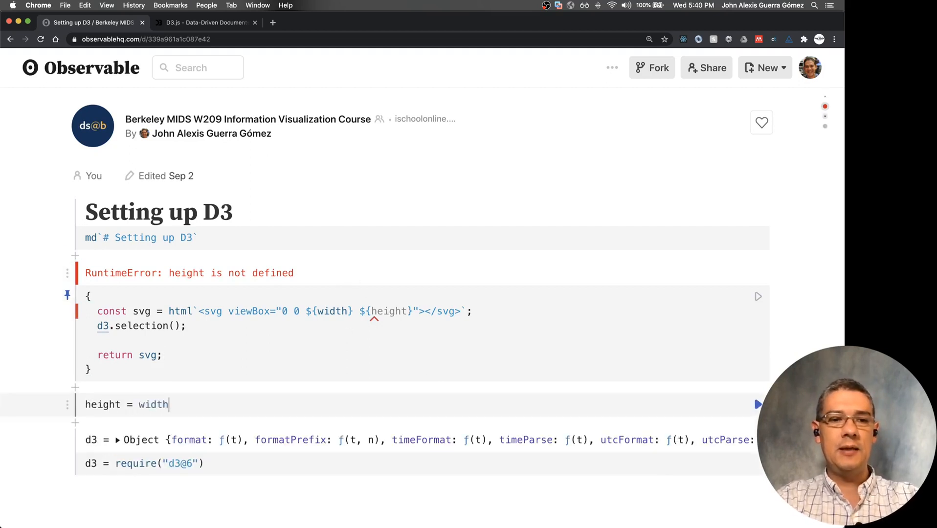
type("*0.")
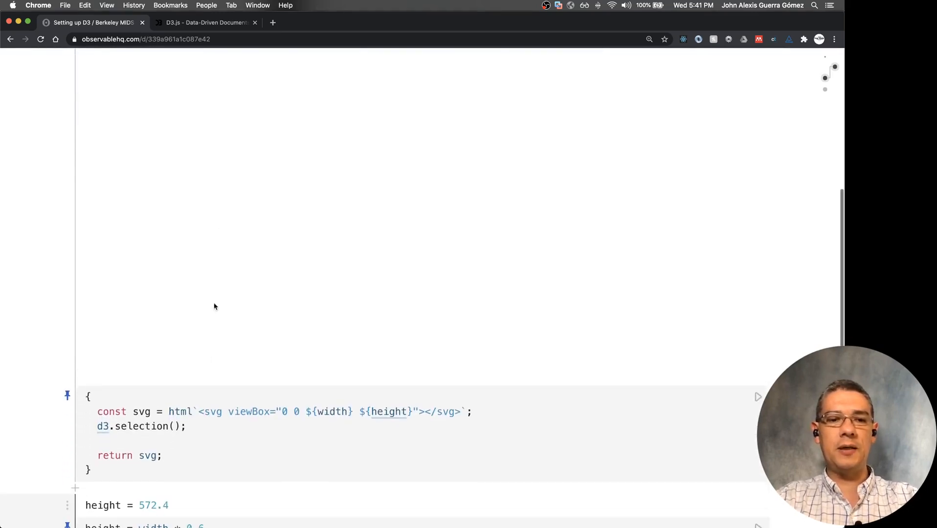
Step: Store d3.selection(svg) in the SVG cell as const selSvg
type("svg")
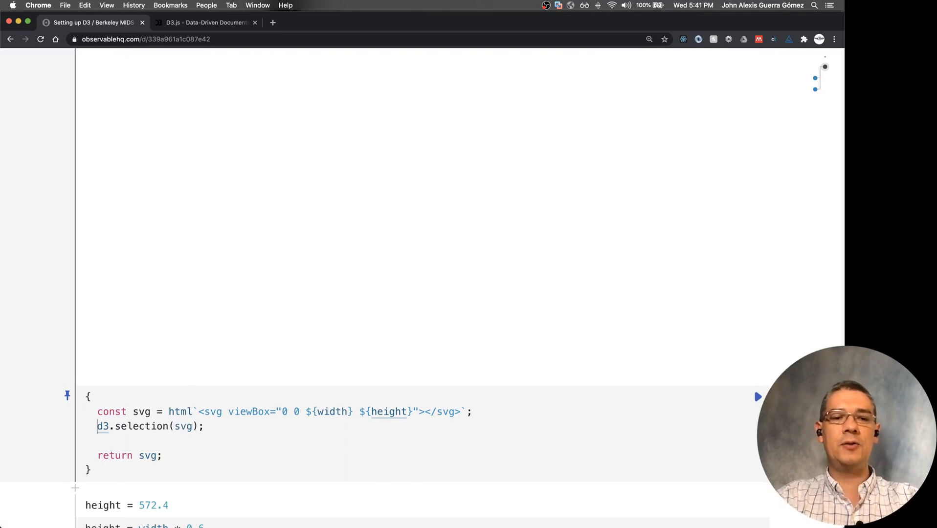
type("const sel")
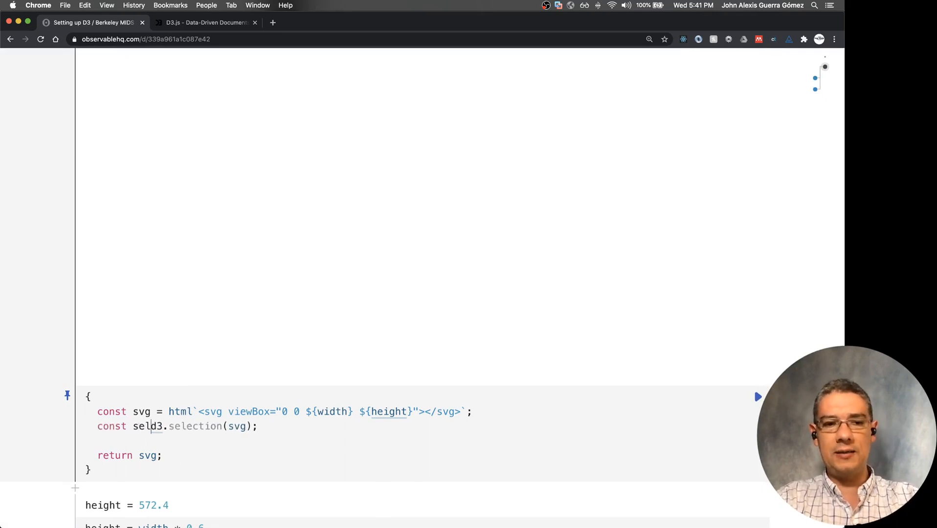
type("Se")
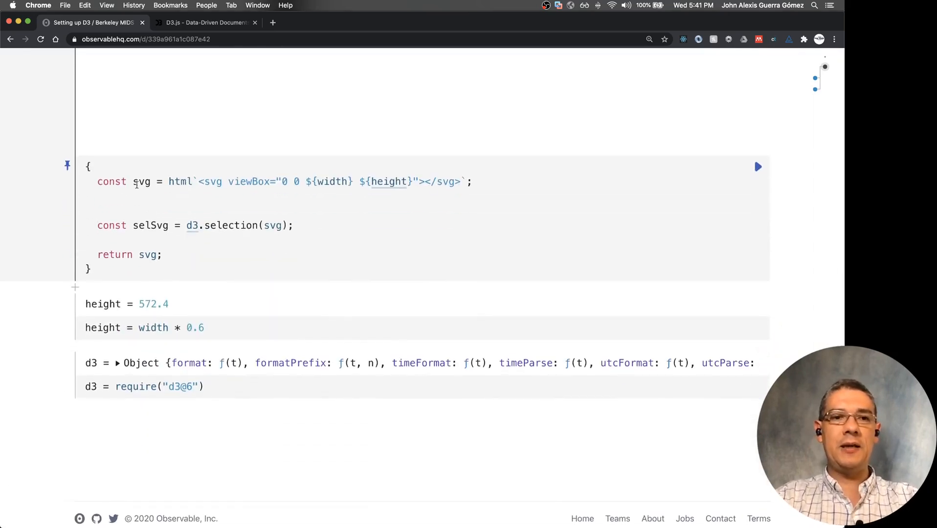
Step: Select d3@6 in the require cell and go to github.com/d3 in a new tab
double_click(141, 181)
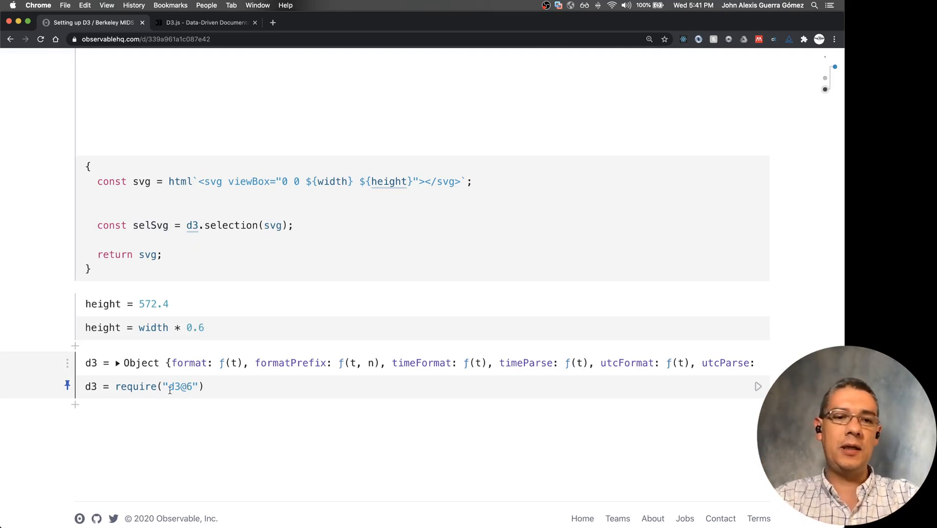
double_click(182, 386)
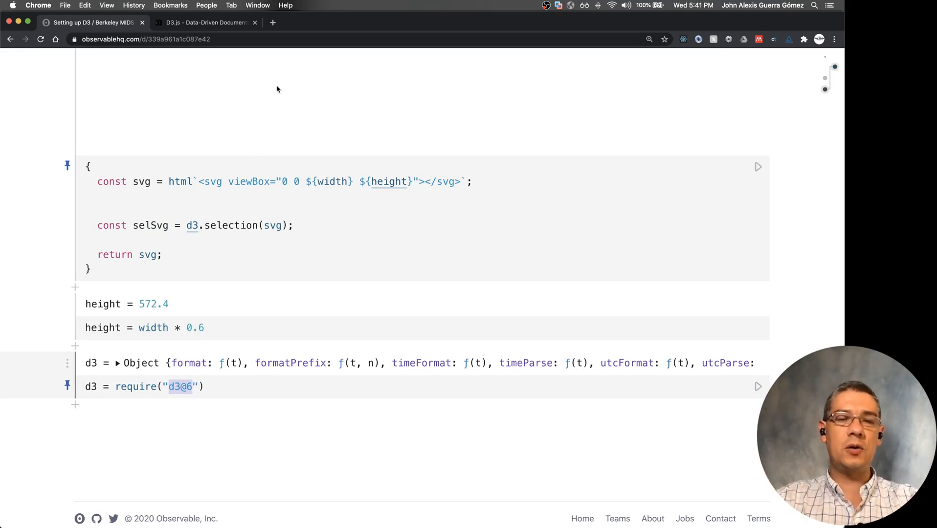
left_click(273, 22)
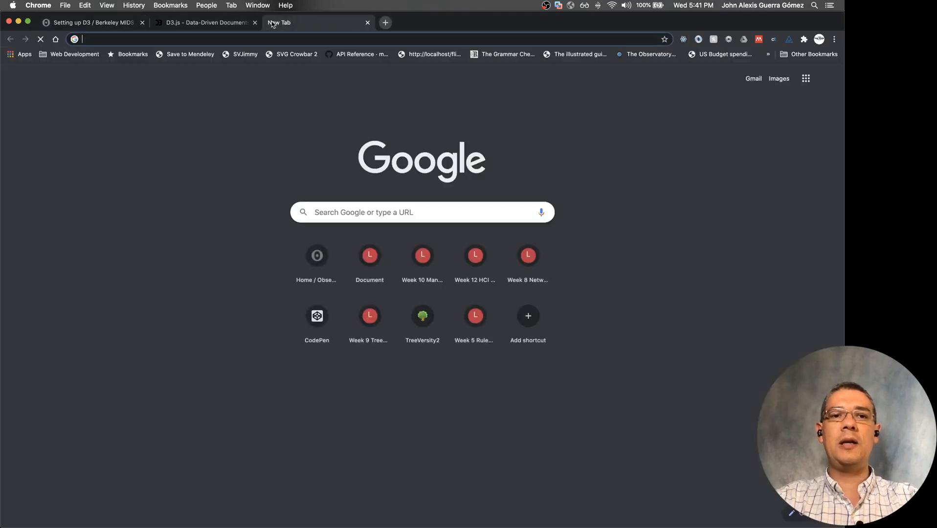
type("github.com/d3")
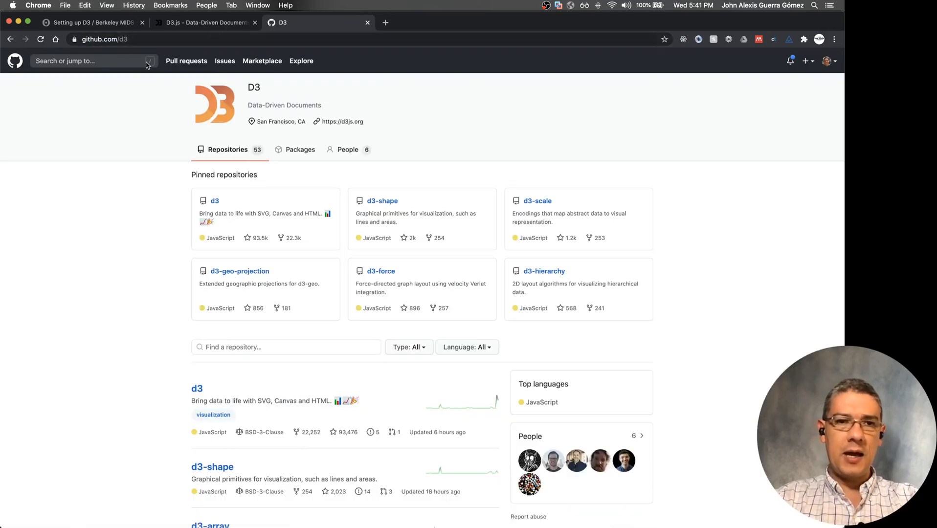
mouse_move(417, 377)
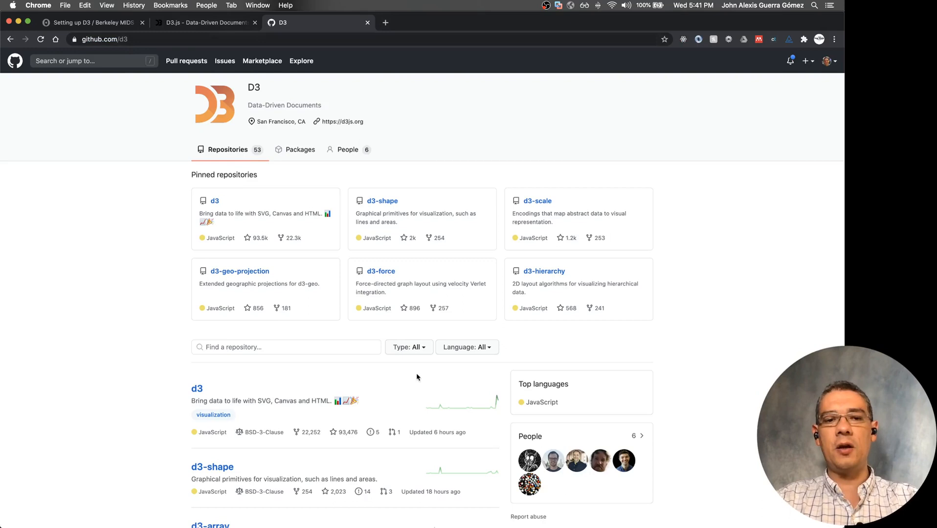
Step: Search D3's repositories for 'selection' and open d3-selection
type("select")
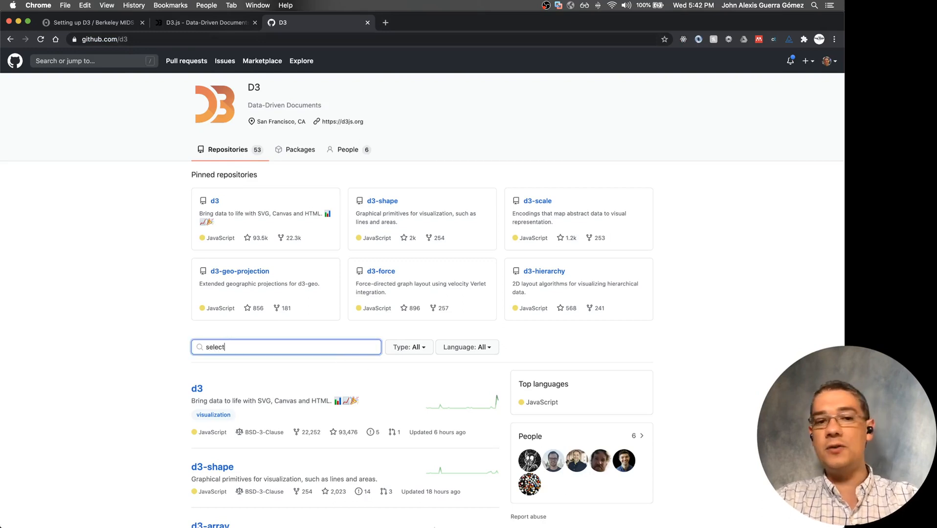
type("ion")
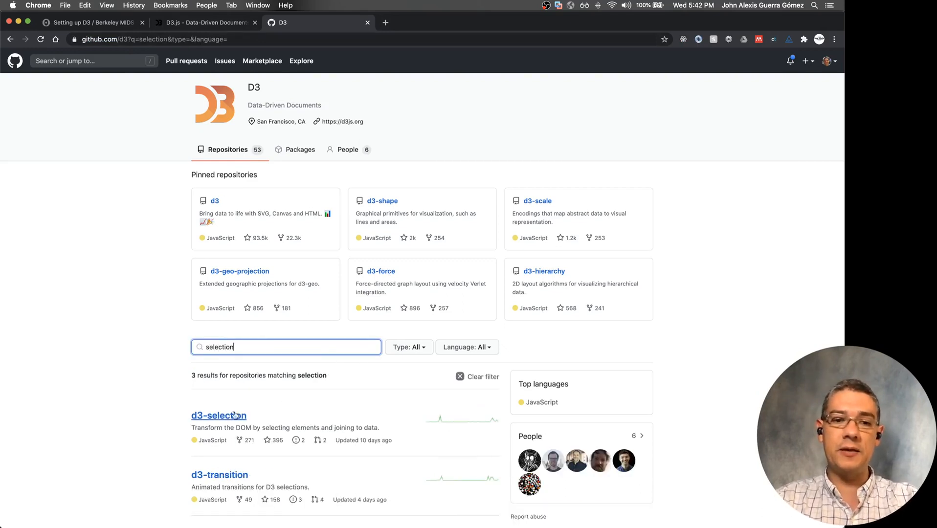
left_click(218, 415)
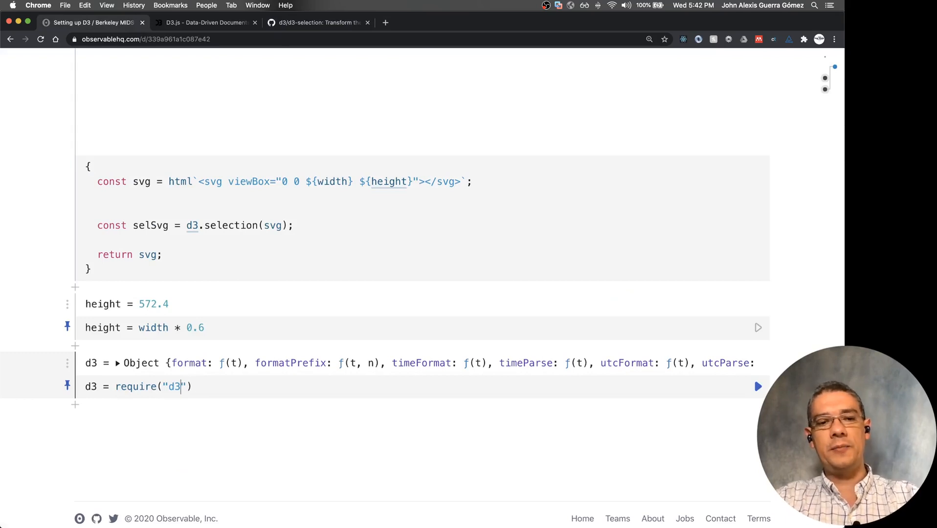
Step: Change the require cell to load "d3-selection@2" and review the notebook
type("-selection@2")
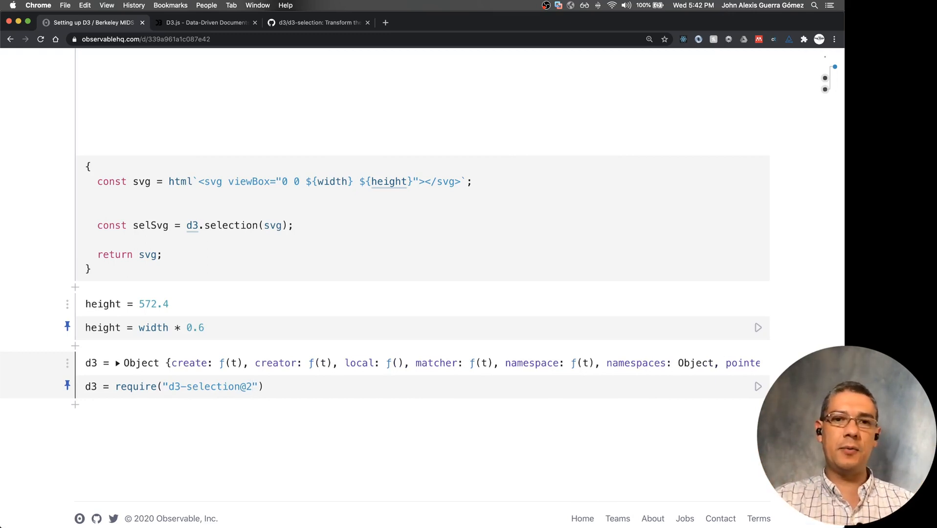
scroll("up", 3)
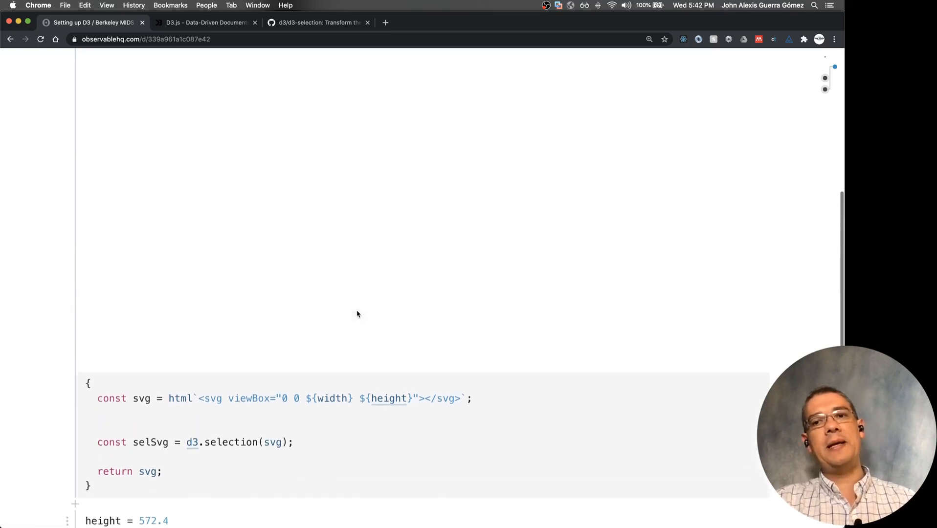
scroll("up", 3)
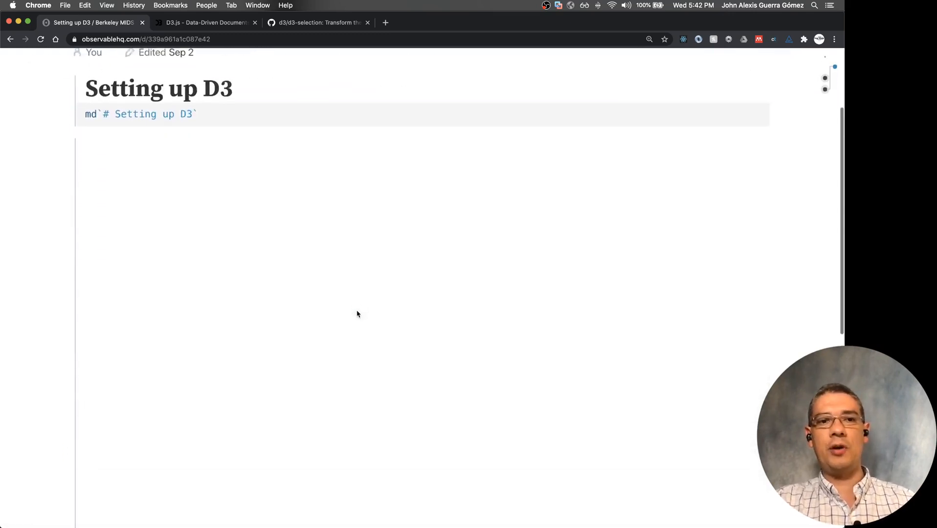
scroll("down", 3)
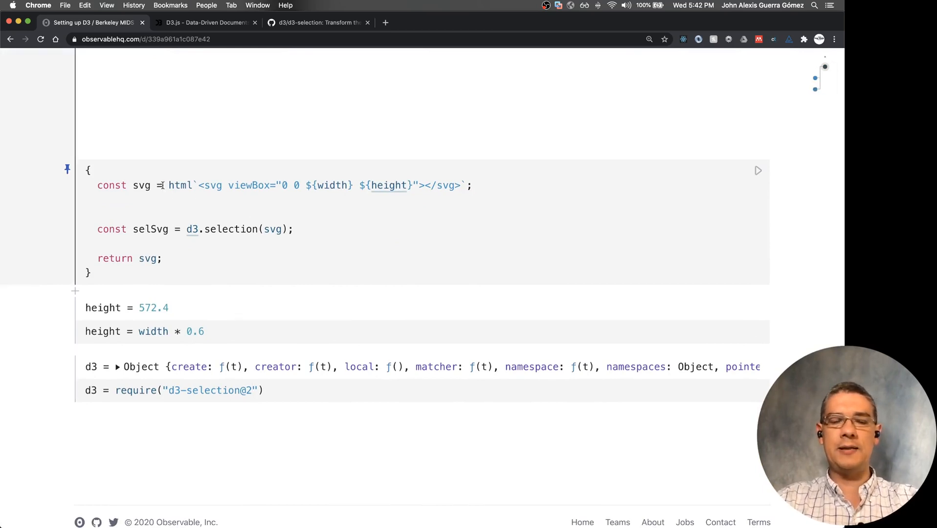
Step: Add a '// D3 code goes here' comment after the selection line
left_click(180, 391)
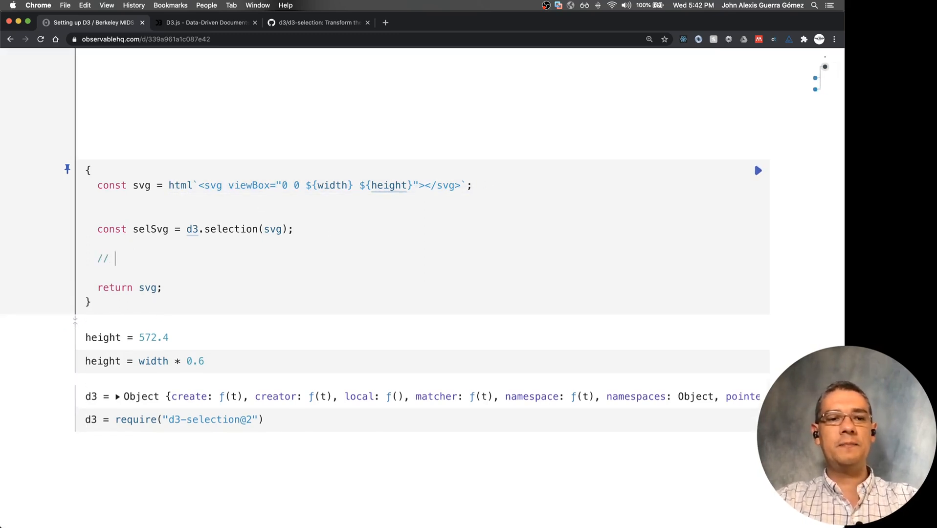
type("D3 cod")
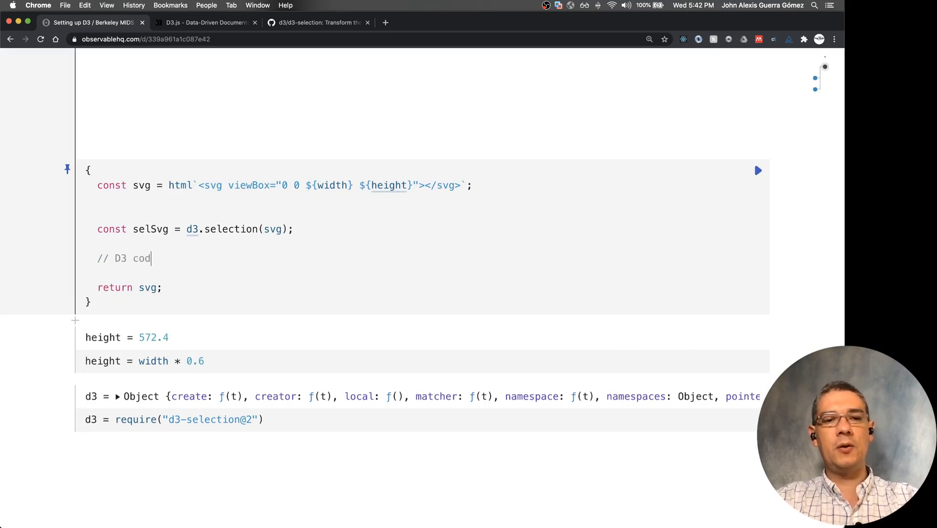
type("e goes here")
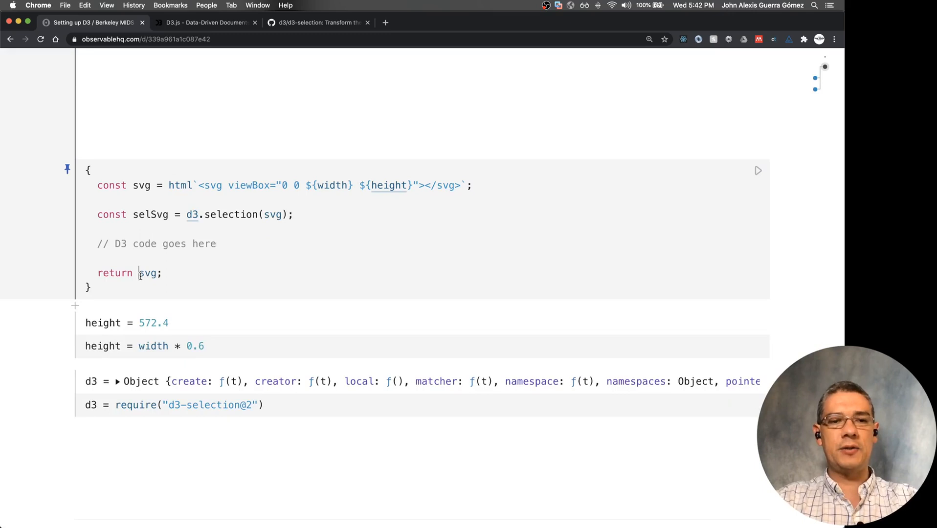
Step: Begin writing a selSvg.append call in the SVG cell
double_click(147, 272)
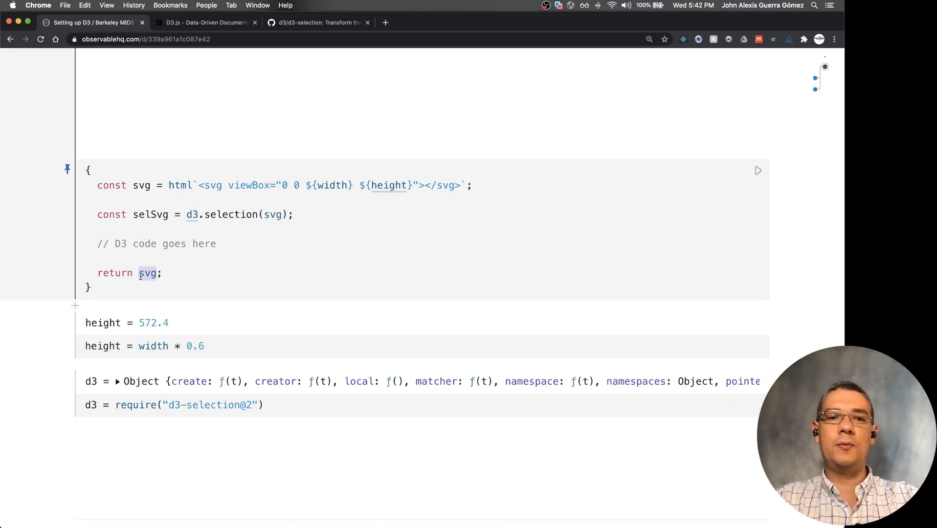
mouse_move(205, 253)
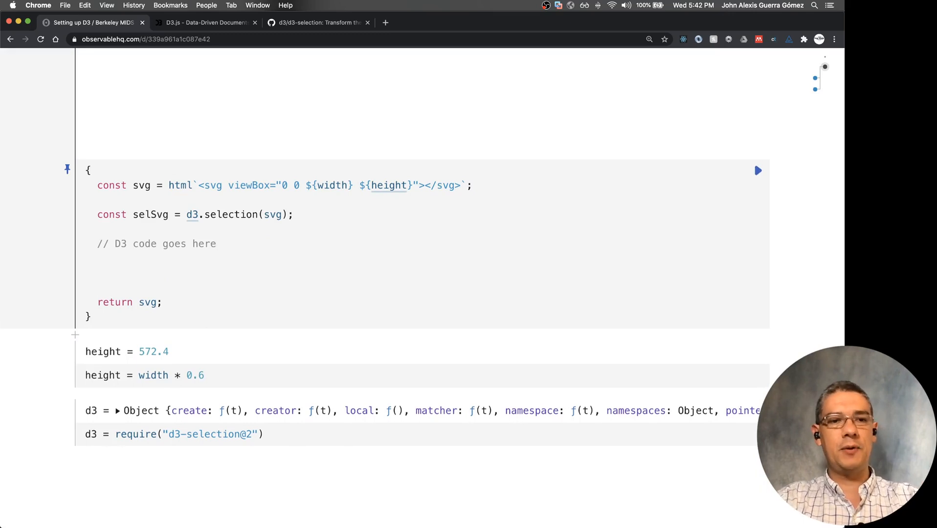
type("sel")
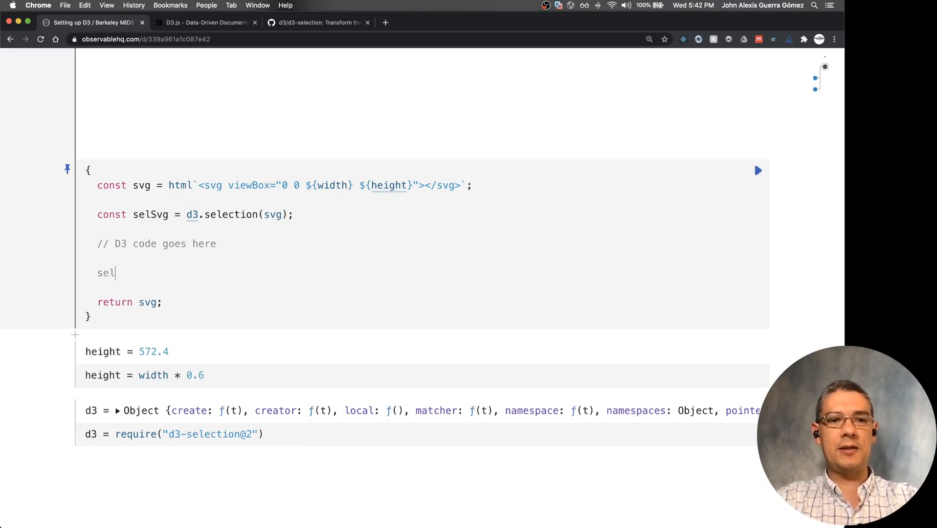
type("Svg")
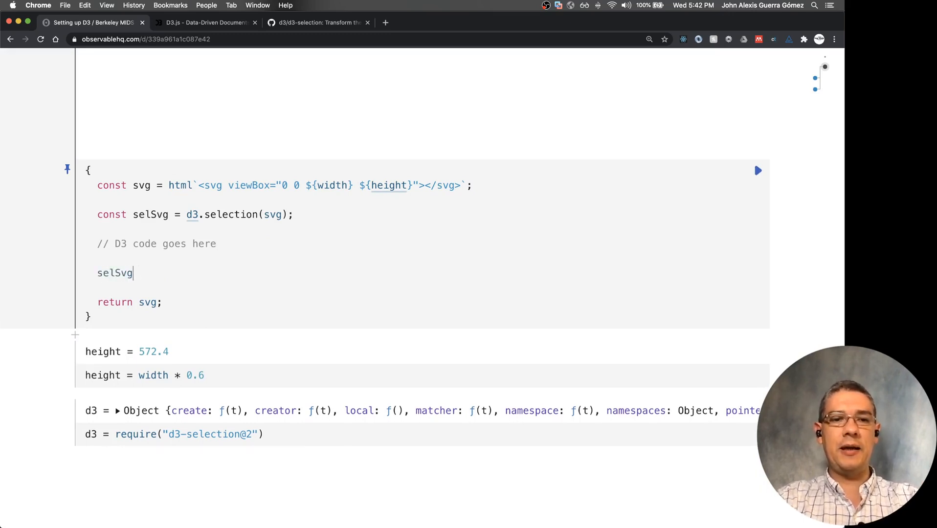
type(".crea")
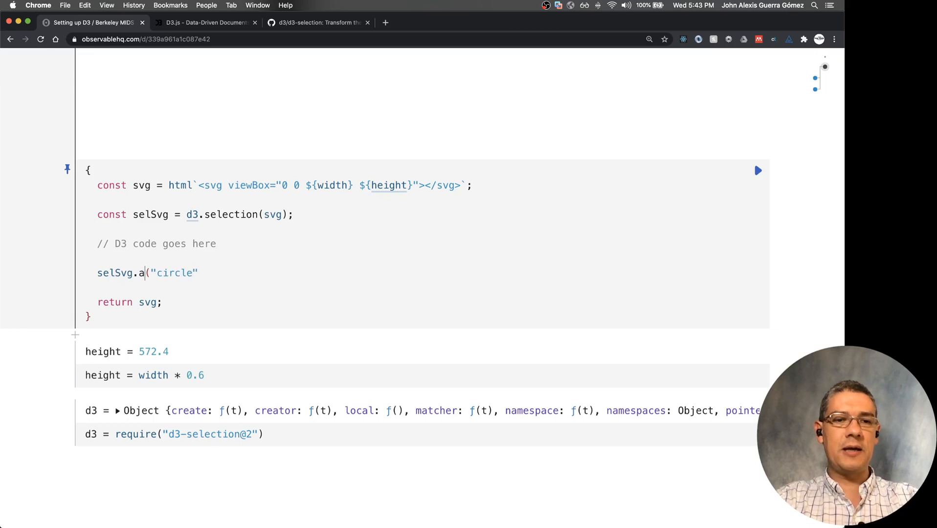
type("ppend")
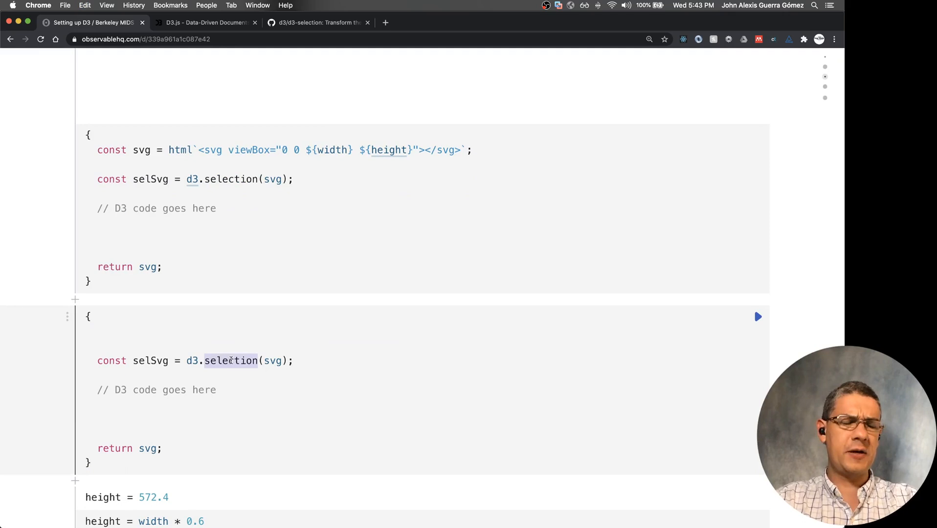
Step: Build selSvg with d3.create and return selSvg.node()
type("create")
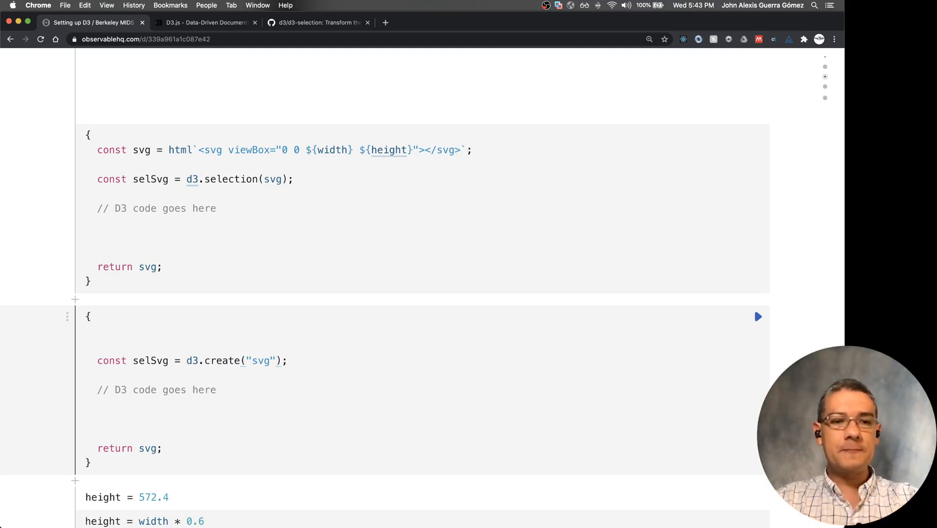
double_click(150, 361)
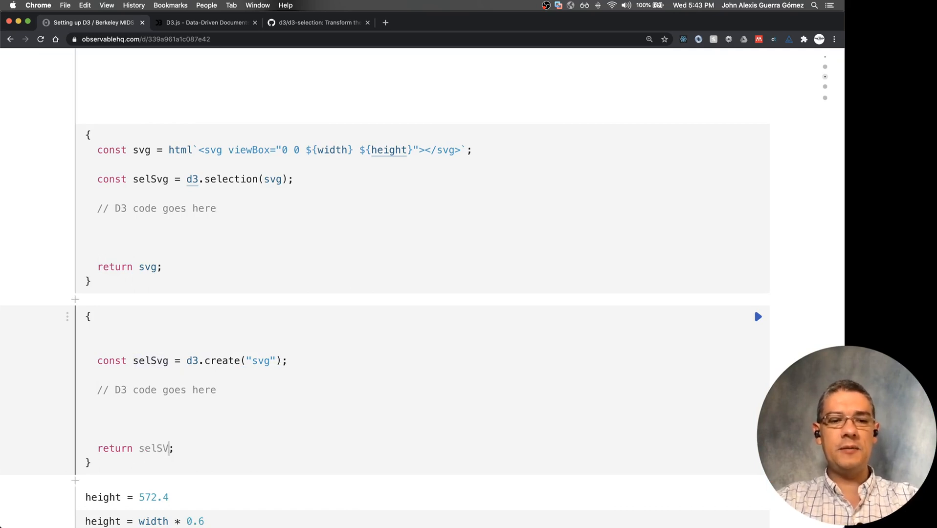
type(".node()")
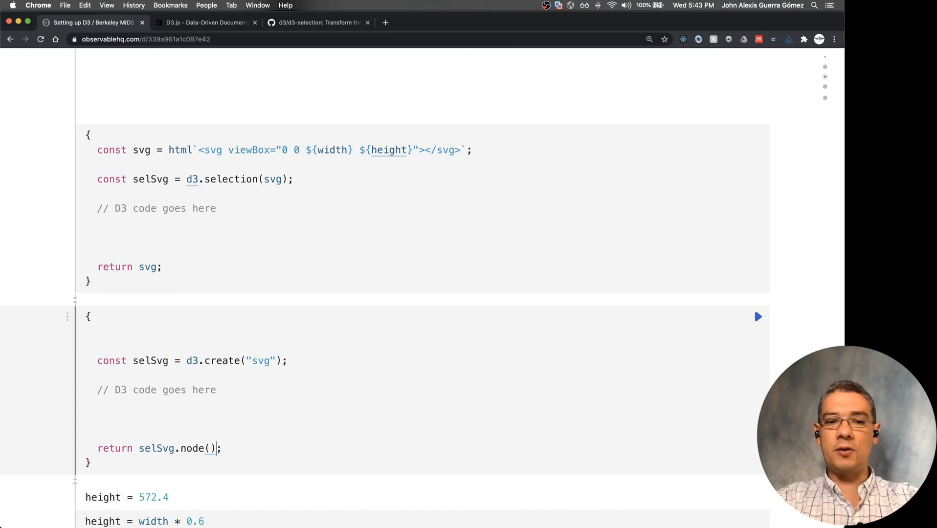
Step: Chain .attr("viewBox", [0, 0, width, height]) onto d3.create("svg")
scroll("down", 3)
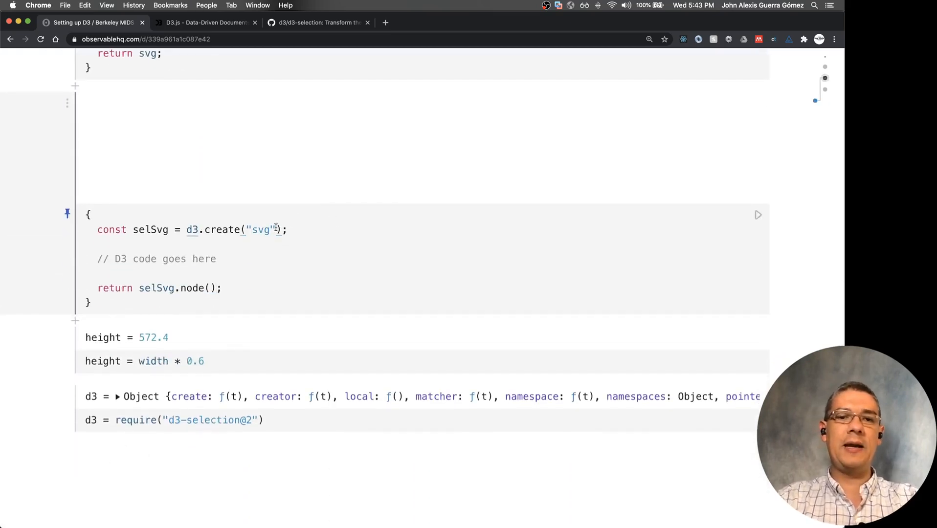
type(".att")
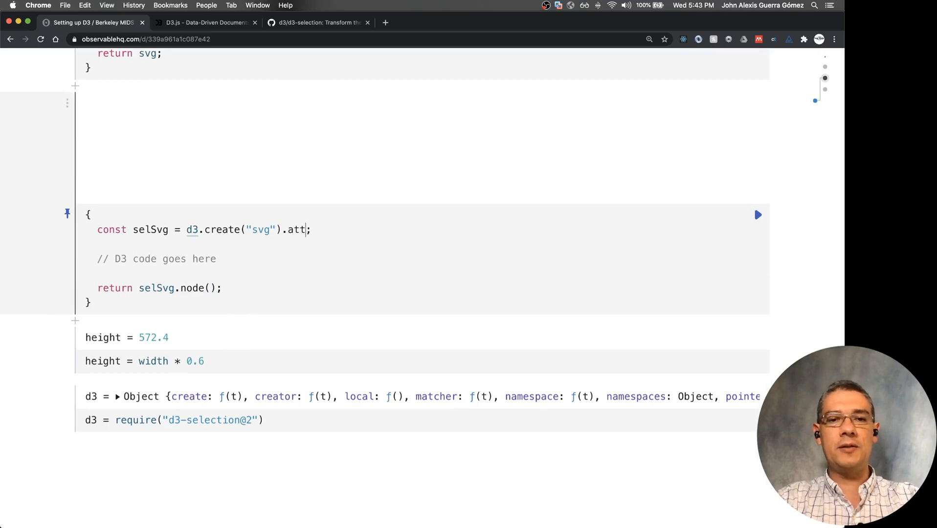
type("r(\"view")
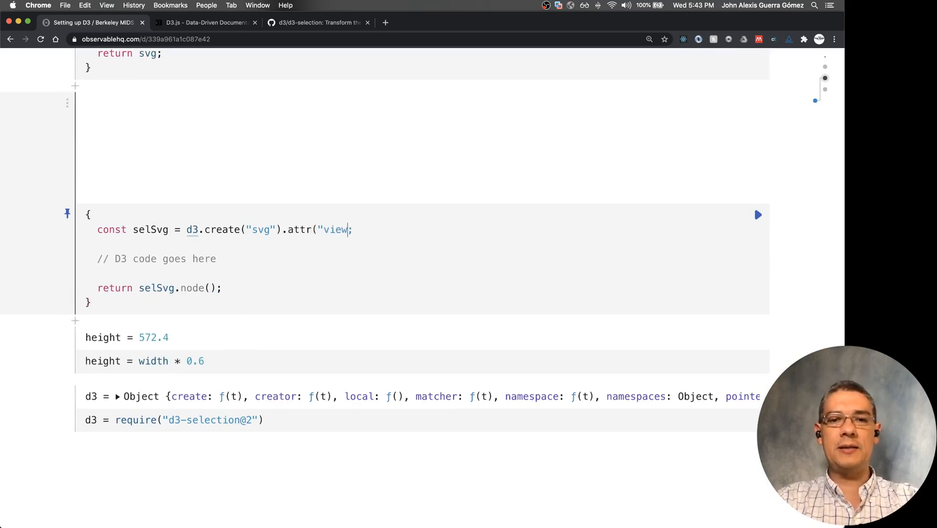
type("Box\",")
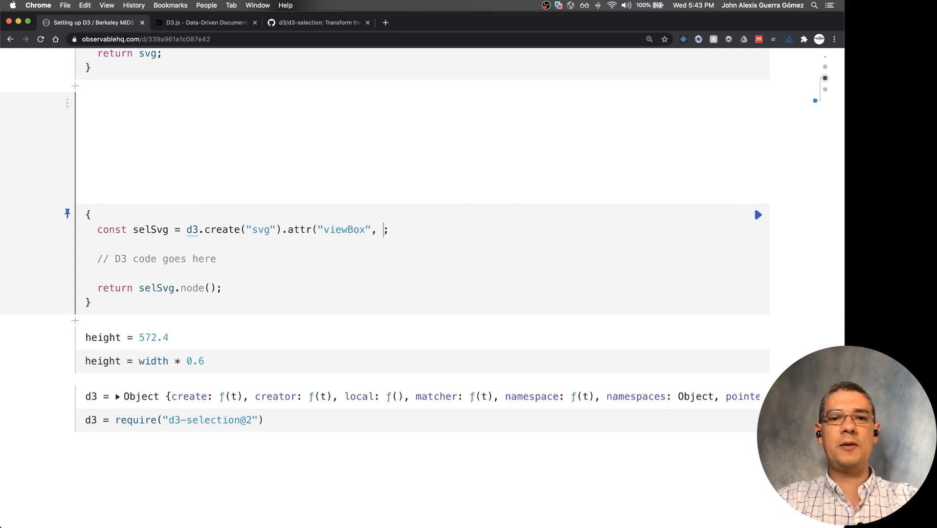
type("[0, 0 ,0")
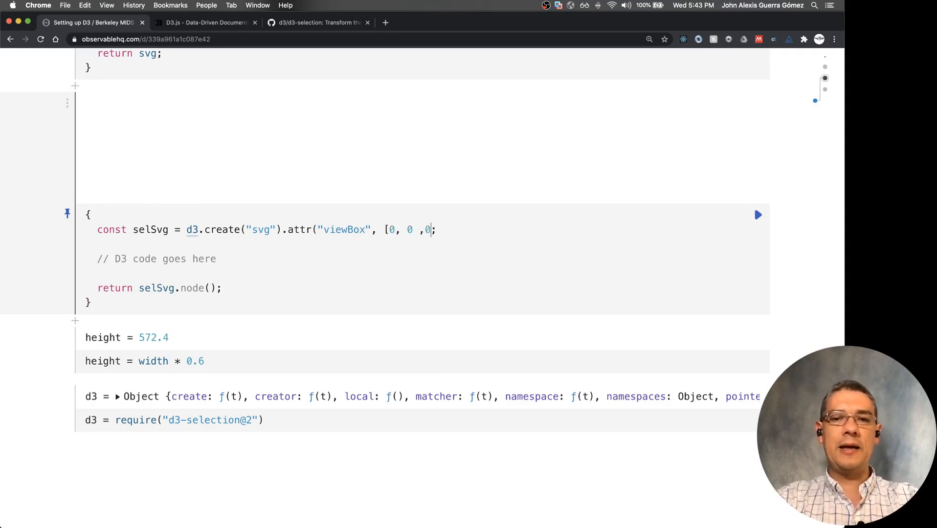
type("width,")
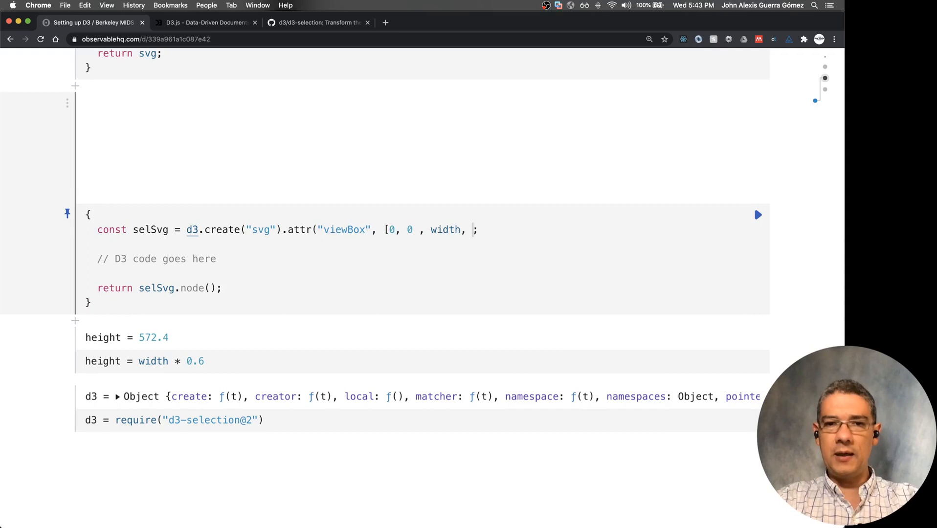
type("height")
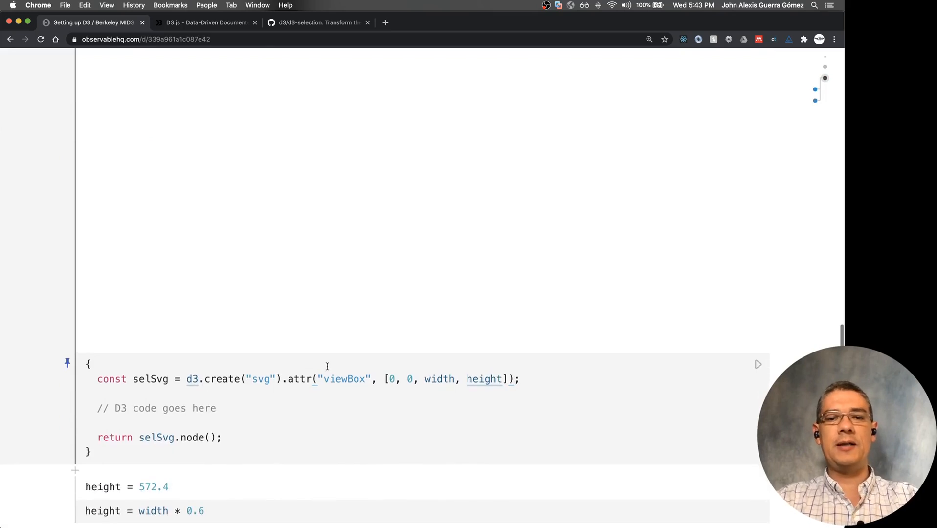
left_click(389, 379)
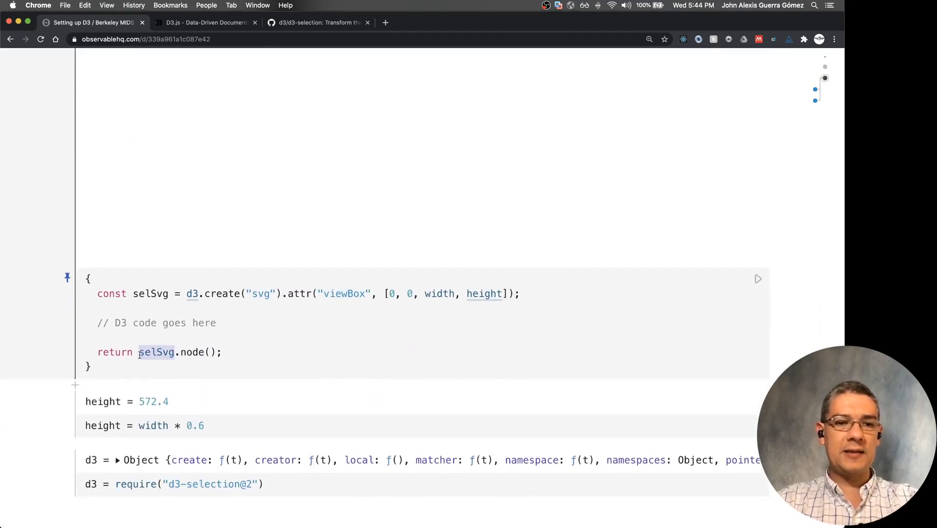
Step: Start the SVG cell's chain with selSvg.append("circle")
scroll("up", 3)
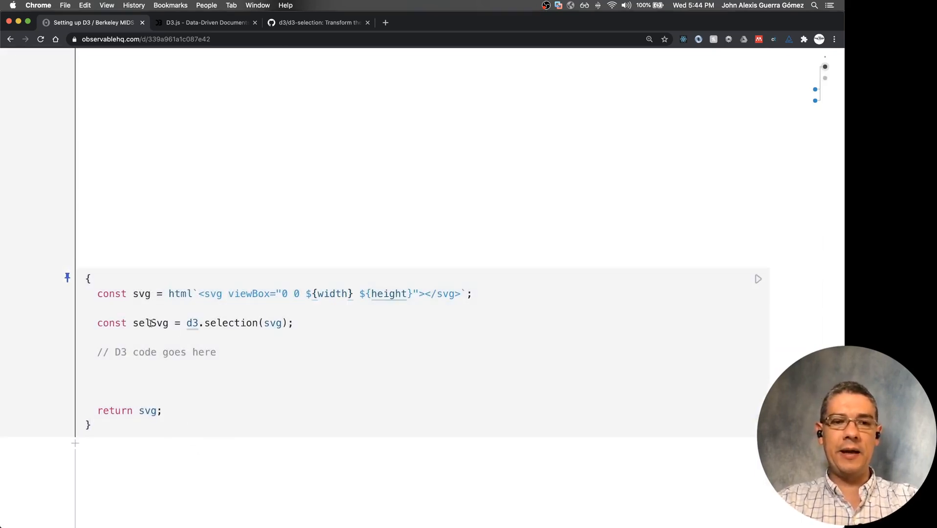
double_click(147, 410)
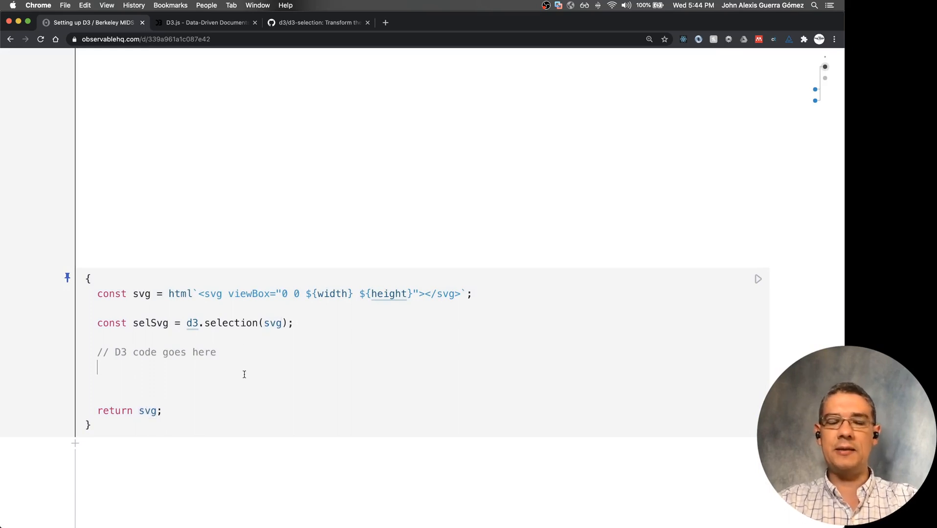
scroll("up", 3)
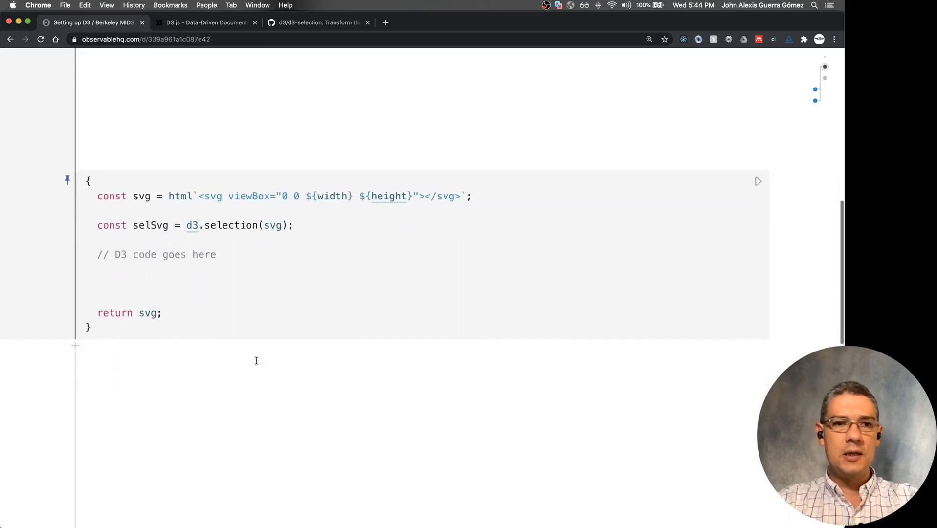
type("se")
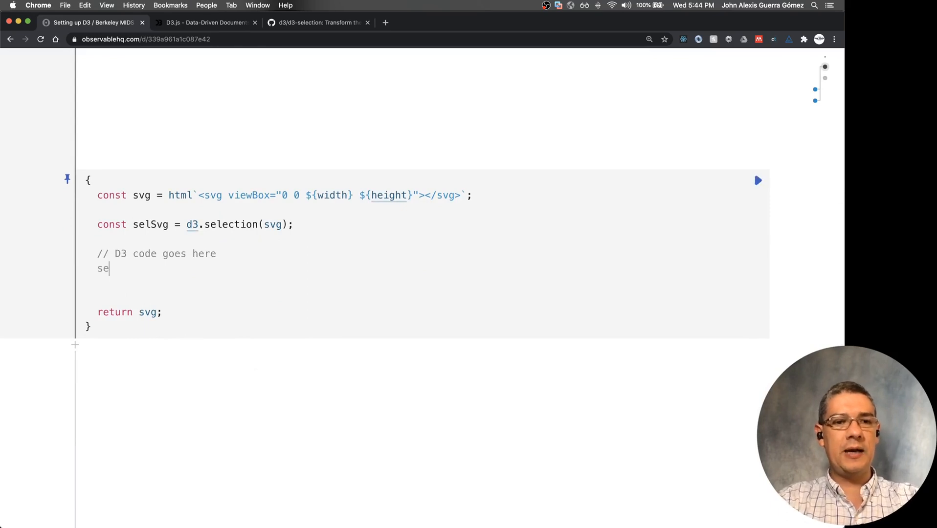
type("lSvg")
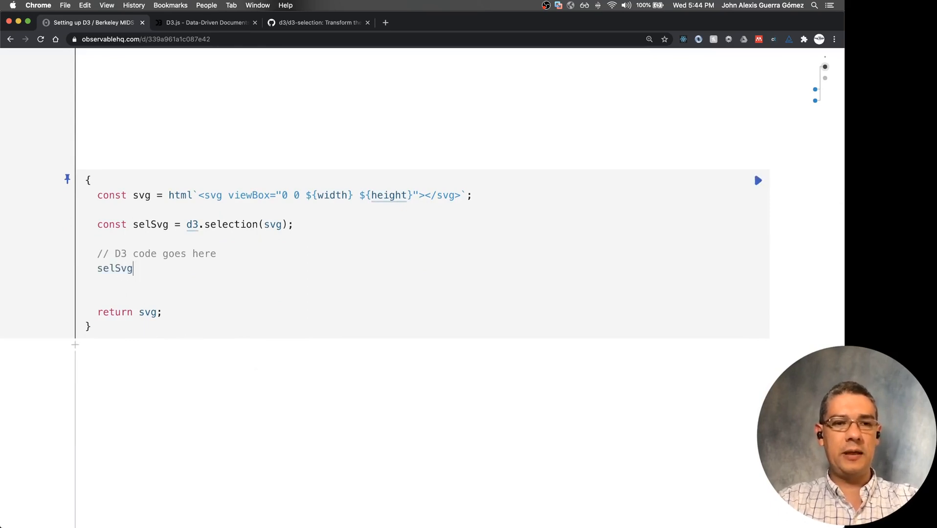
type(".append(\"")
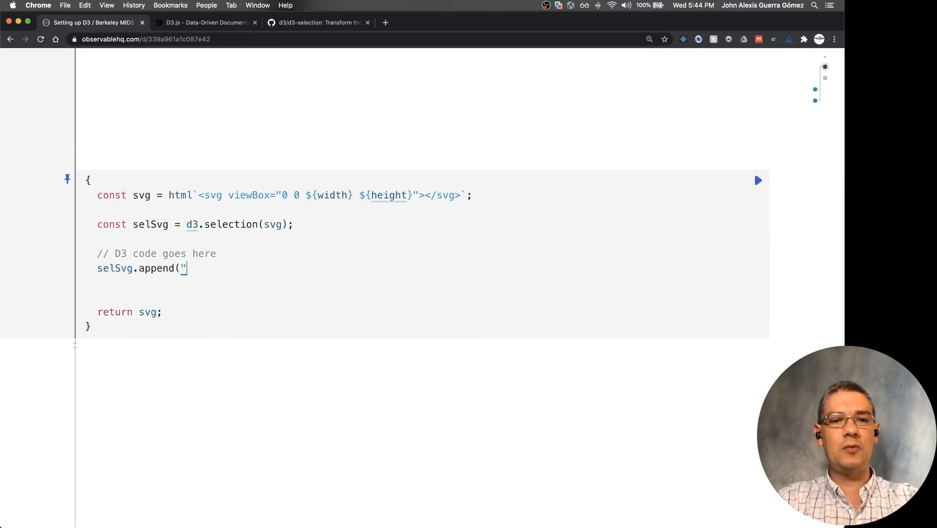
type("circle\")")
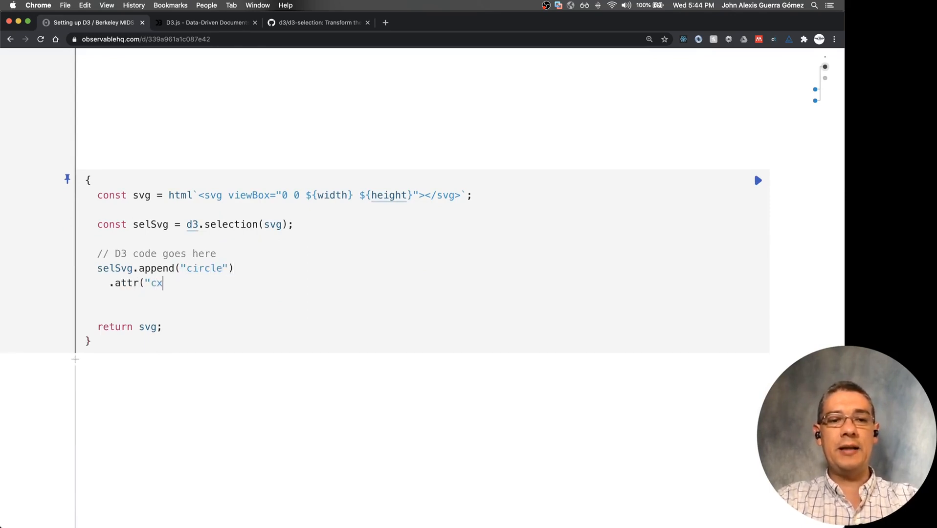
Step: Give the appended circle .attr("r", 30) and .attr("fill", "steelblue")
type("\",")
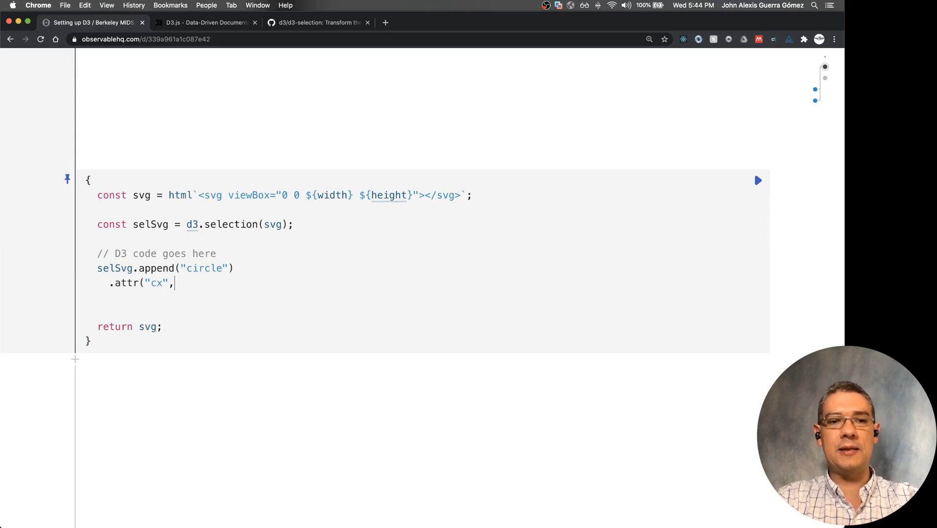
type("r(\"r\", 30);")
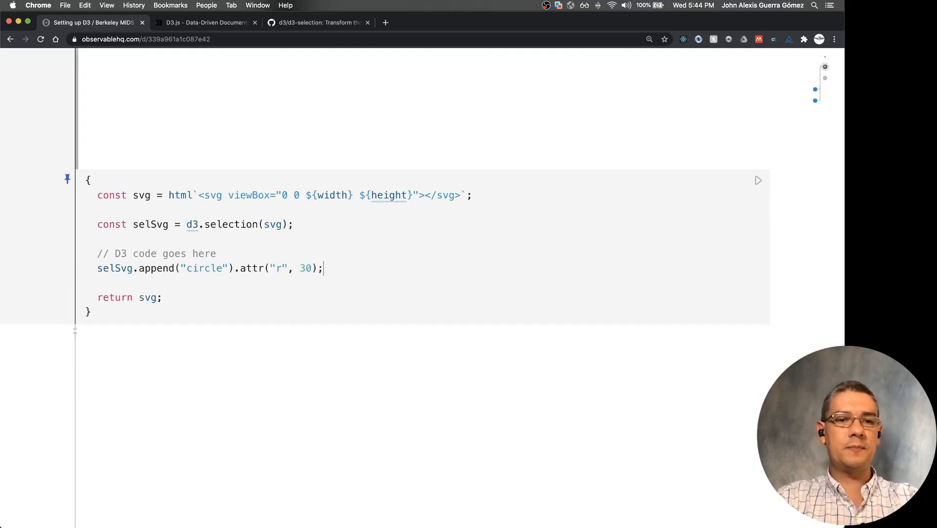
scroll("up", 3)
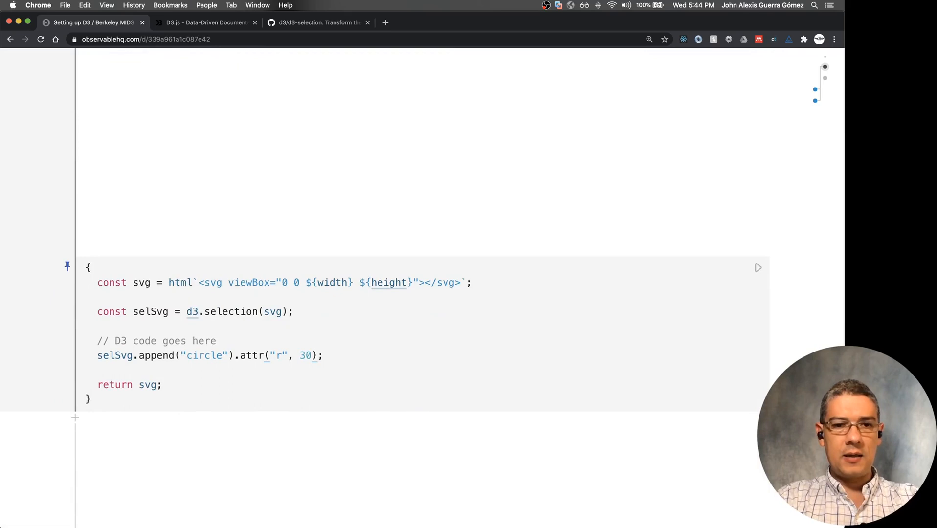
type(".attr")
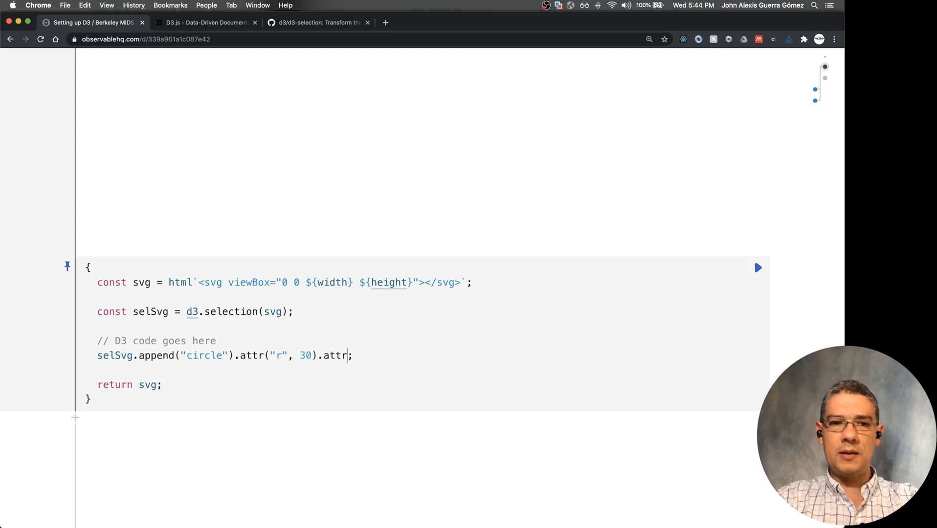
type("\"")
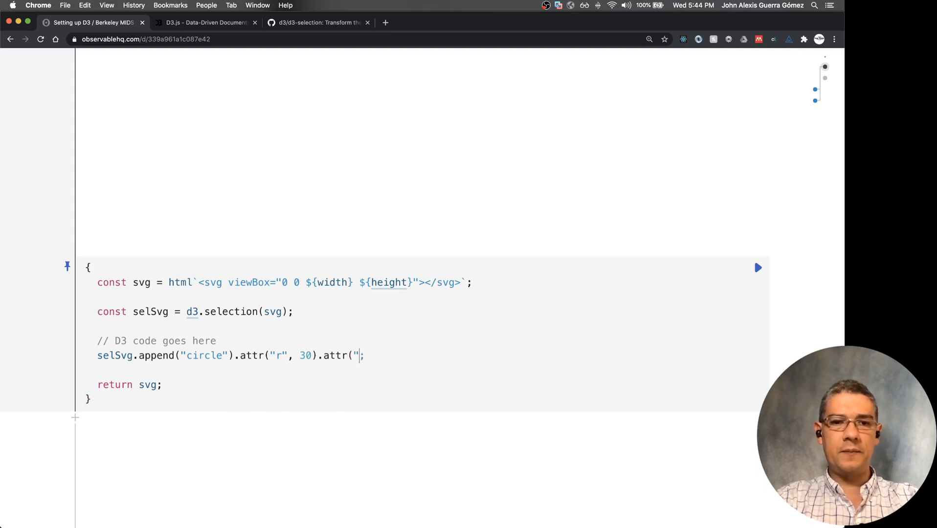
type("fill\",")
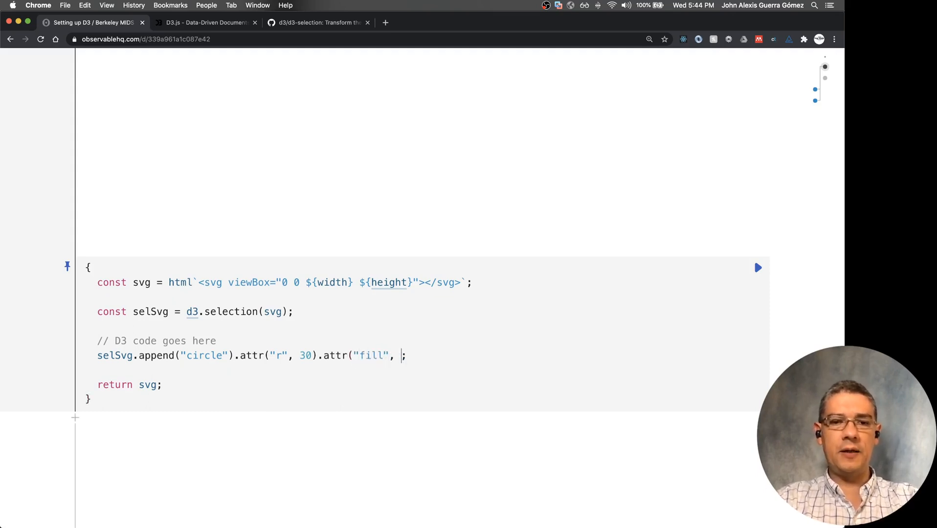
type("\"steelblue\")")
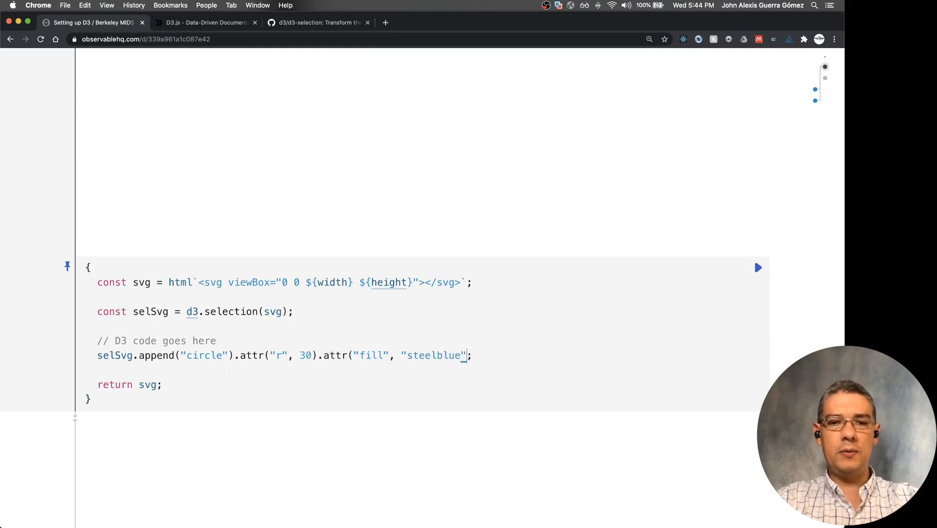
scroll("up", 3)
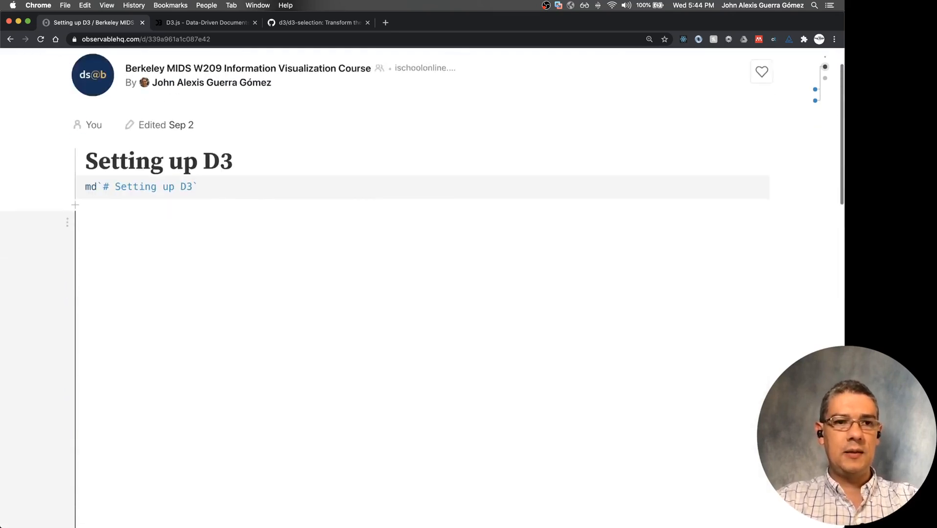
Step: Inspect the notebook page in Chrome DevTools to examine its rendered structure
right_click(89, 155)
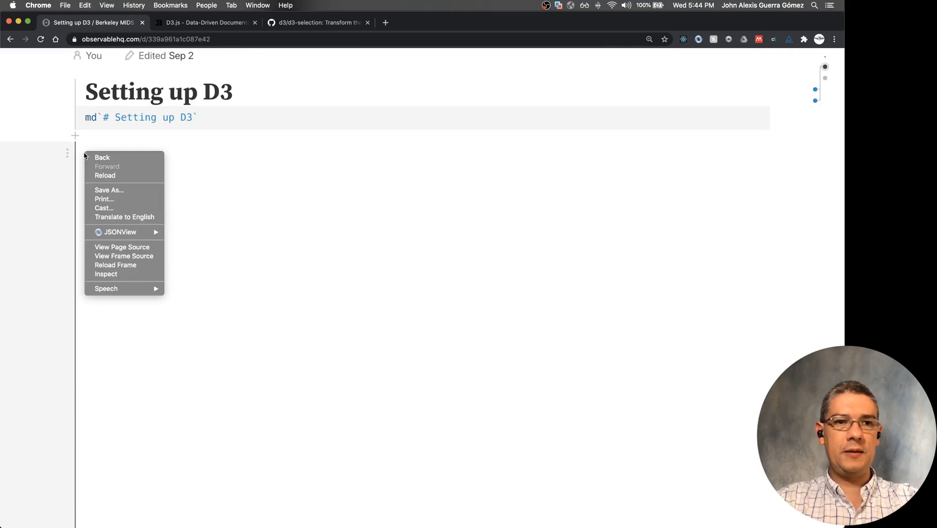
left_click(106, 274)
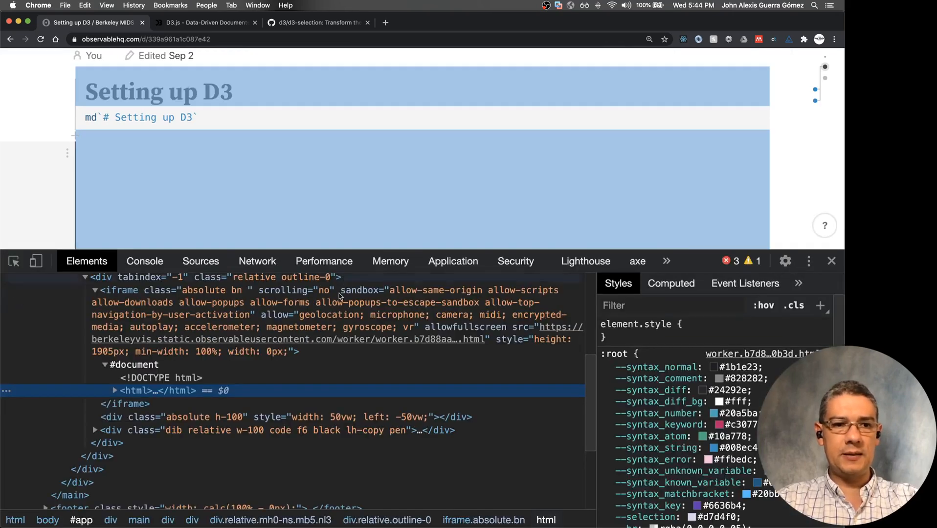
left_click(114, 390)
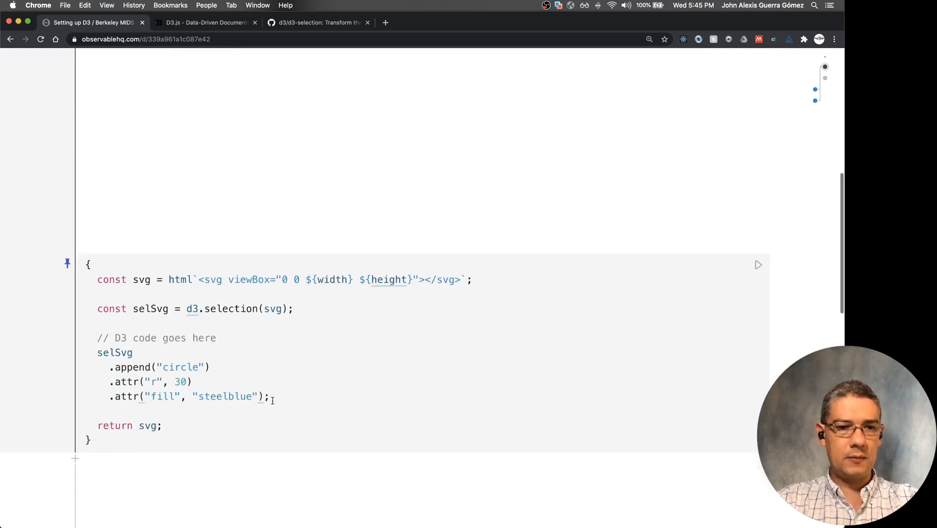
Step: Replace the chain's starting d3 with selSvg, fixing a mistyped name, then scroll to the output
scroll("up", 3)
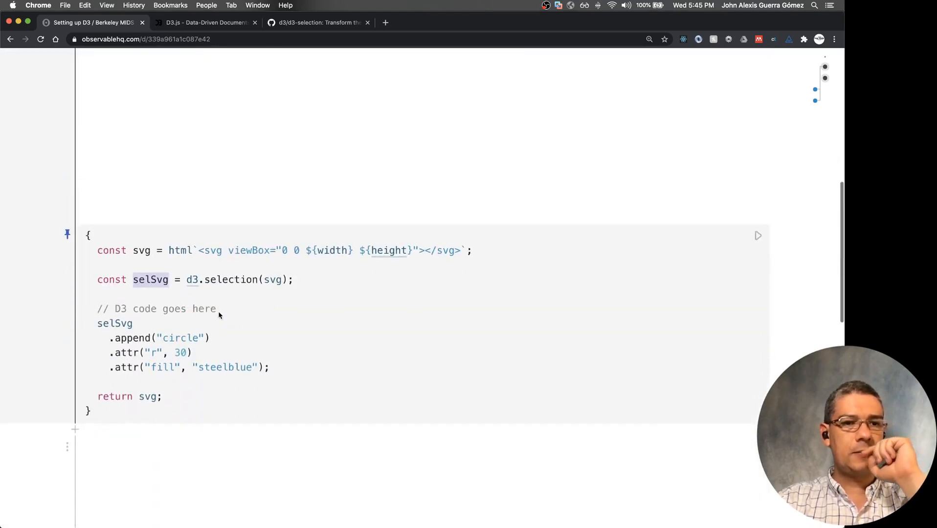
scroll("up", 3)
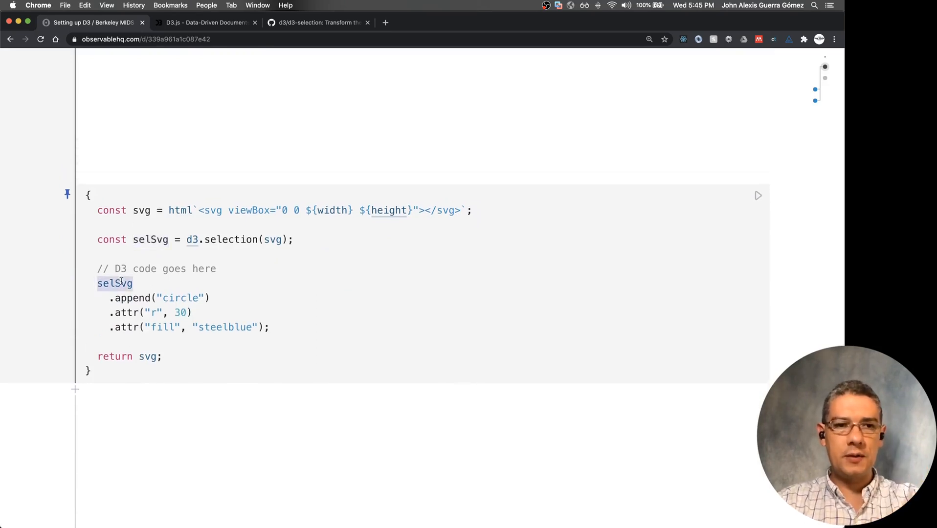
type("d3")
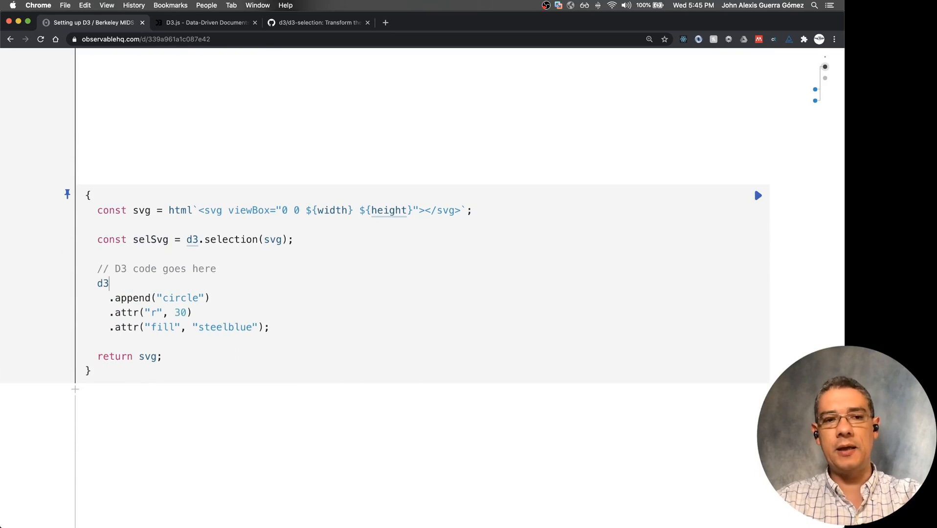
double_click(102, 283)
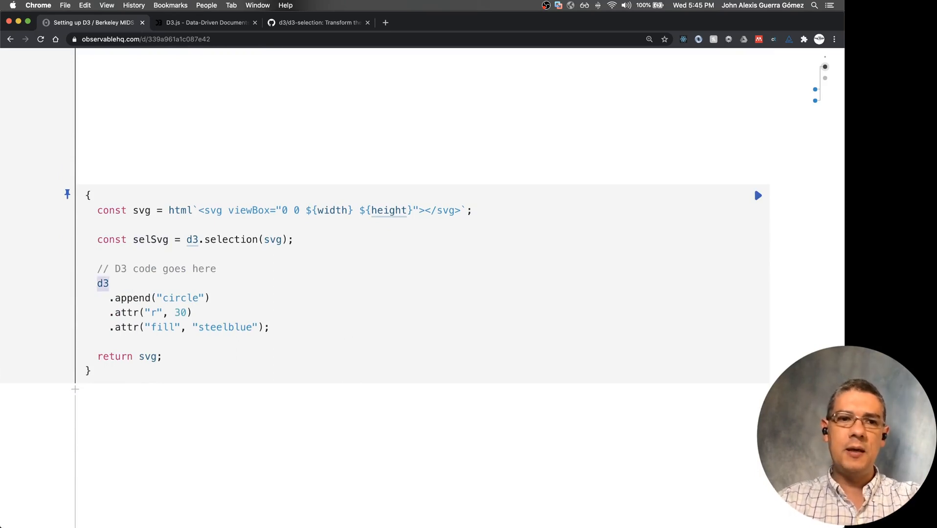
type("svgSvg")
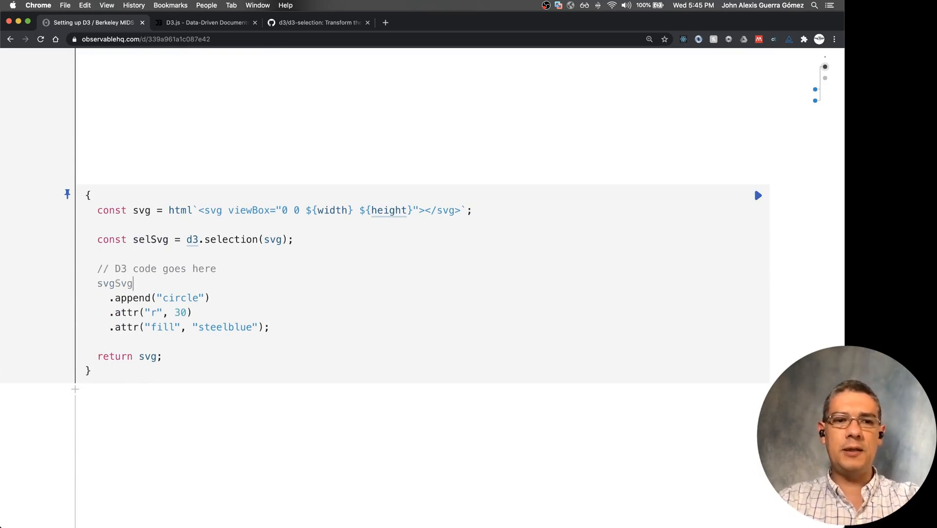
key("Backspace")
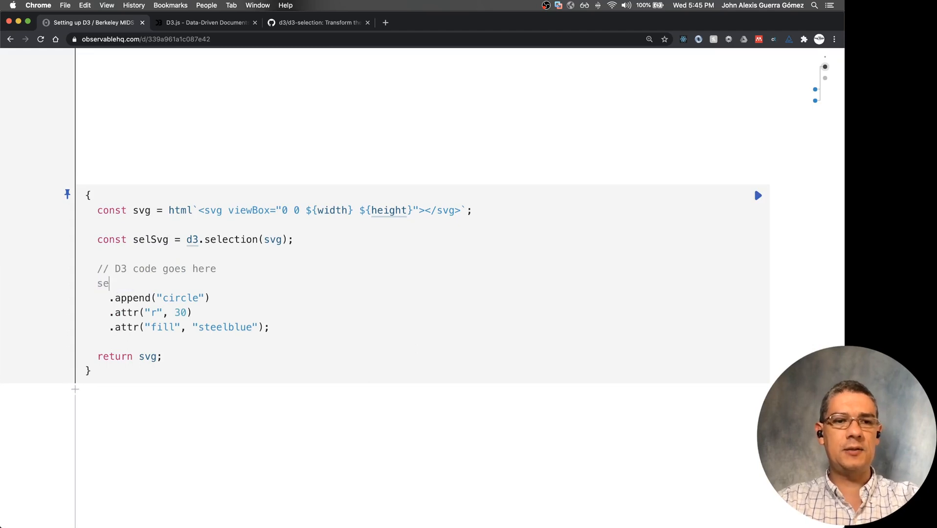
type("lSvg")
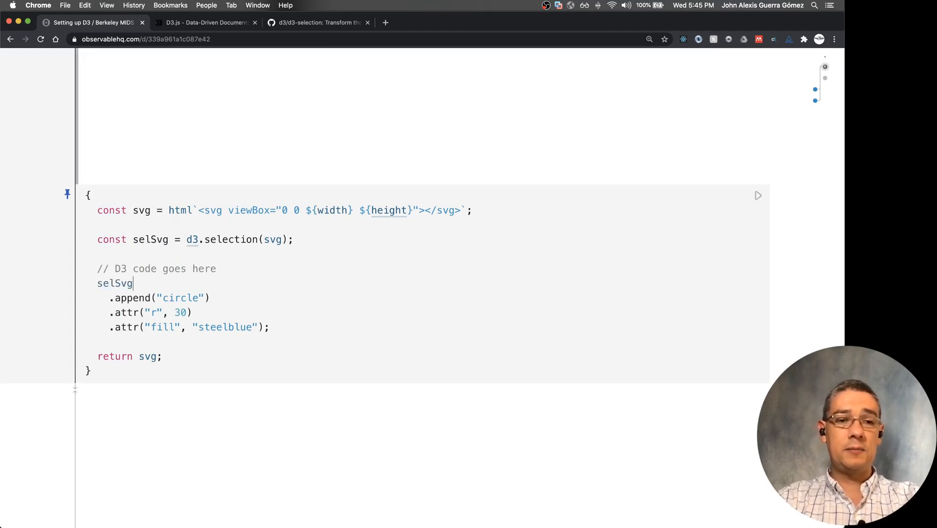
scroll("up", 3)
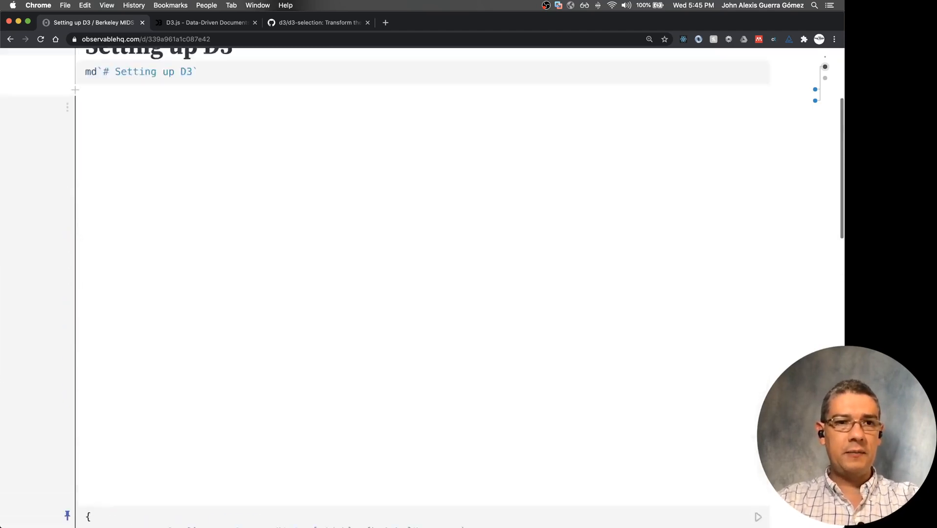
Step: Inspect the empty output in DevTools, finding radius-30 circles outside the svg
right_click(95, 97)
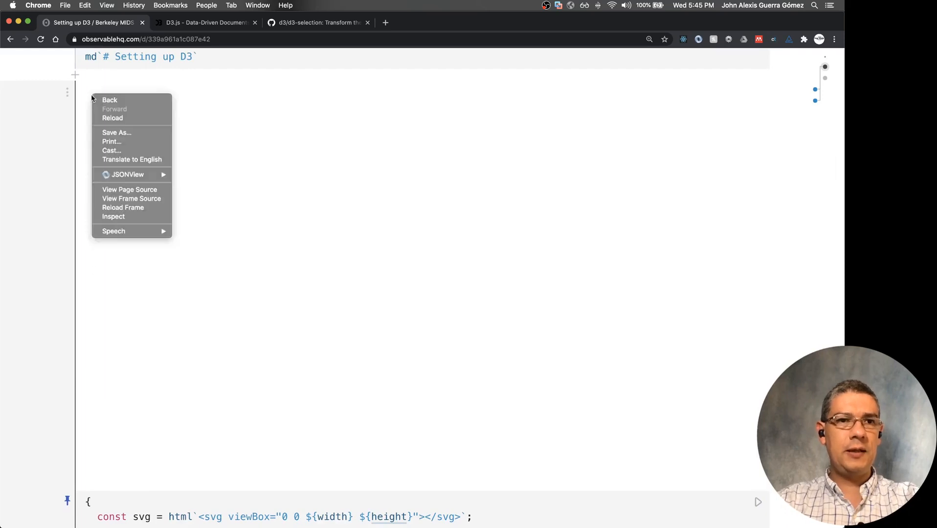
left_click(113, 216)
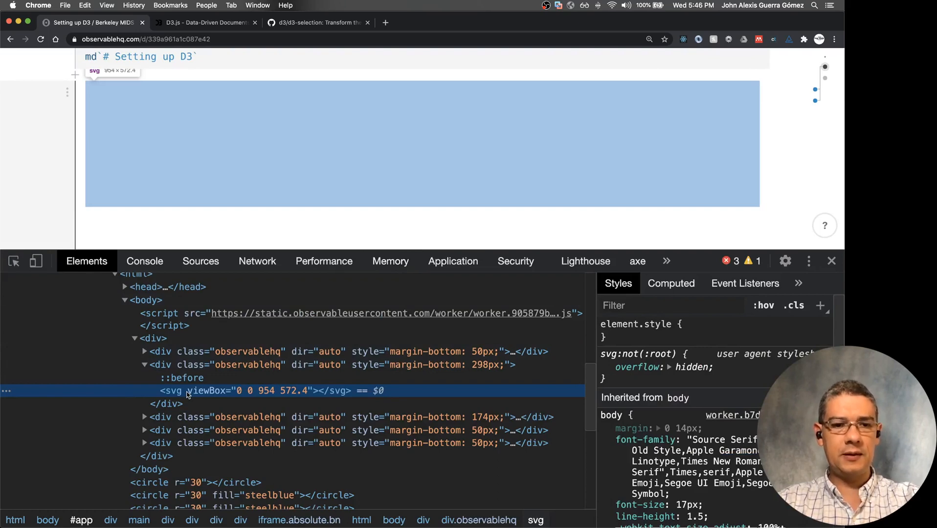
scroll("down", 3)
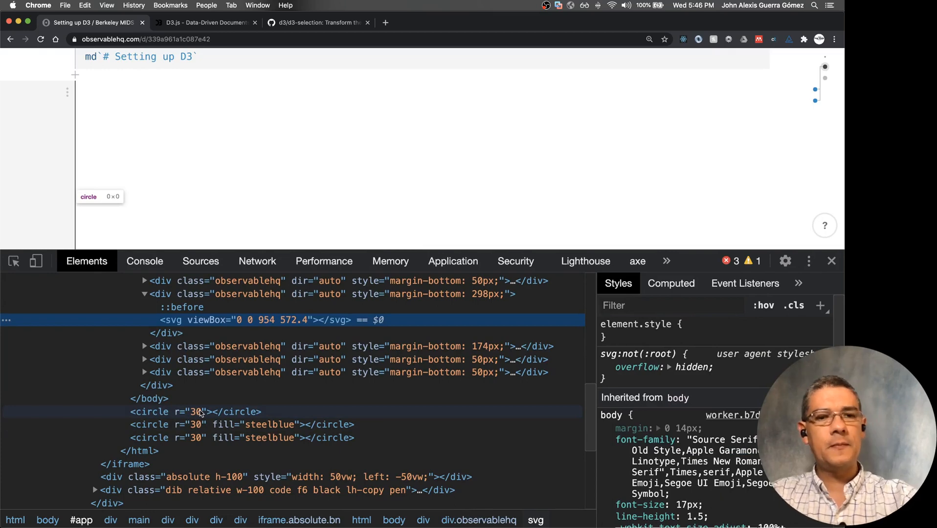
mouse_move(302, 215)
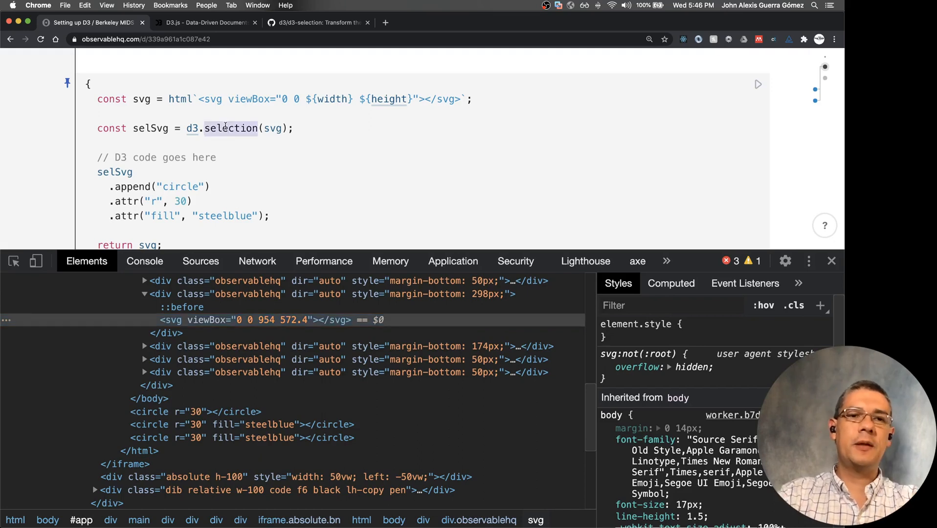
Step: Close the inspector and use d3.select(svg) instead of d3.selection(svg) to render the circle
left_click(185, 307)
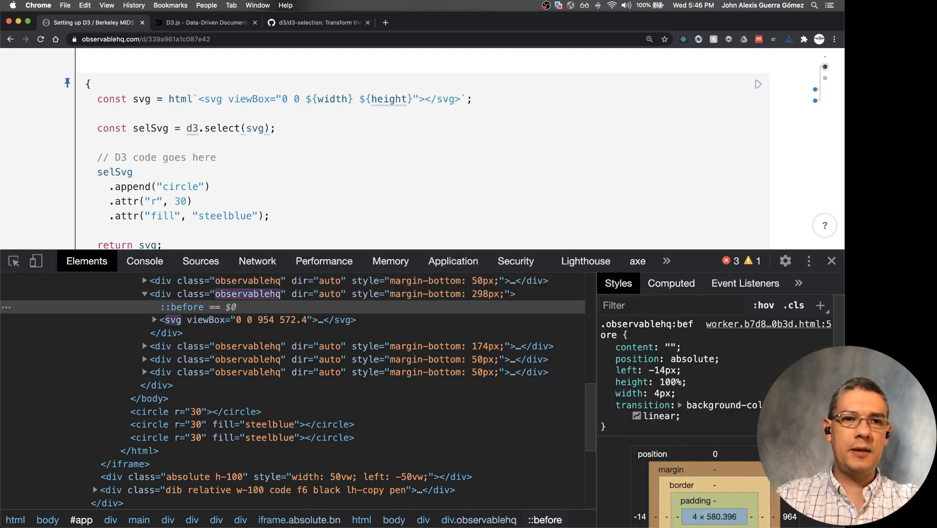
left_click(830, 261)
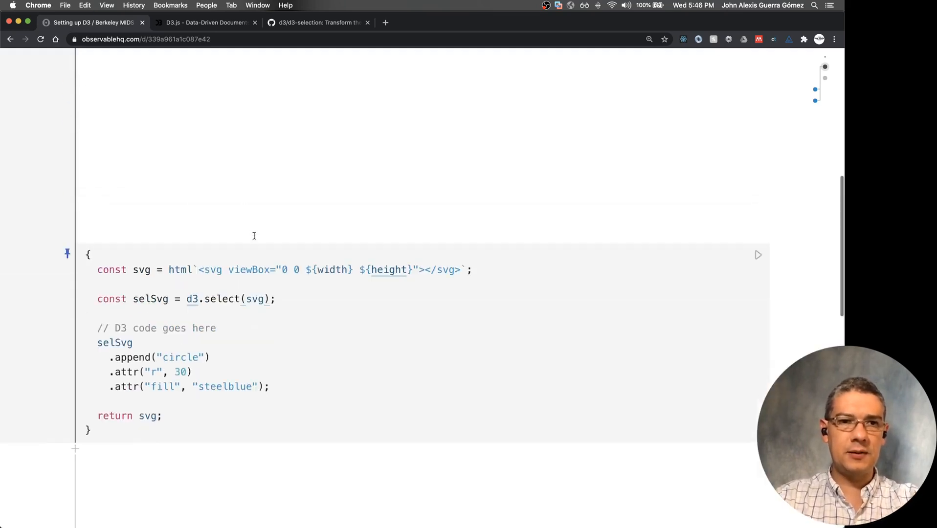
scroll("up", 3)
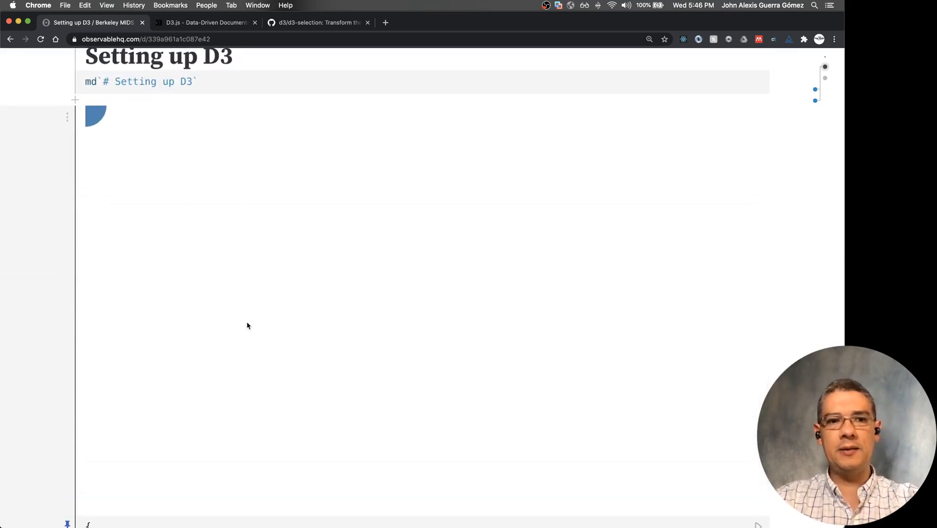
scroll("down", 3)
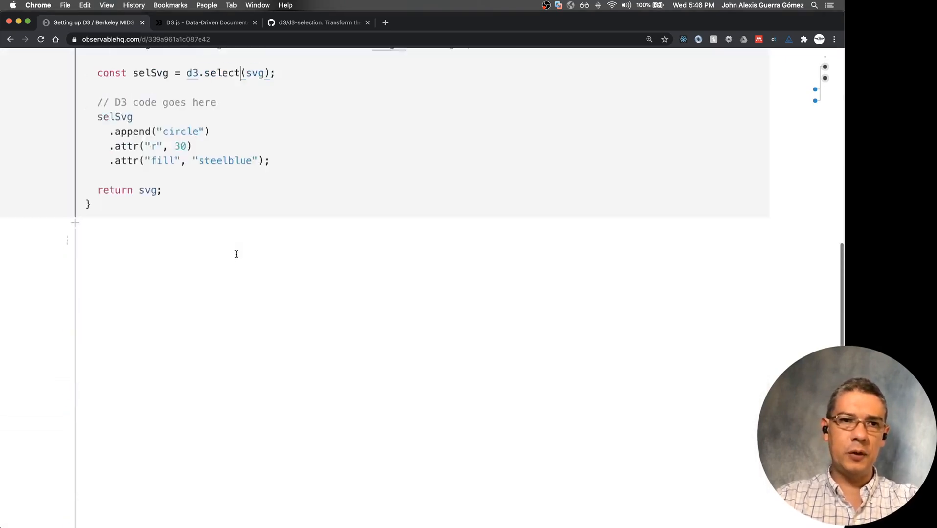
scroll("up", 3)
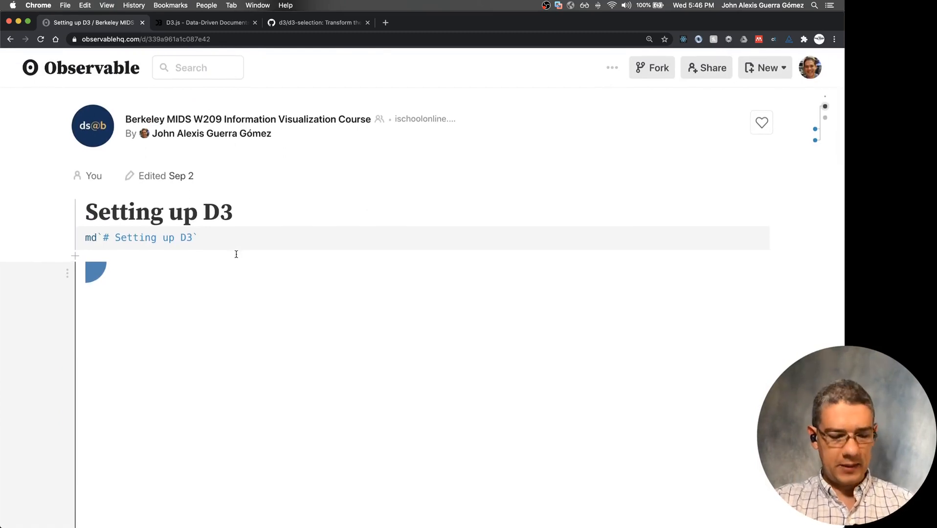
scroll("down", 3)
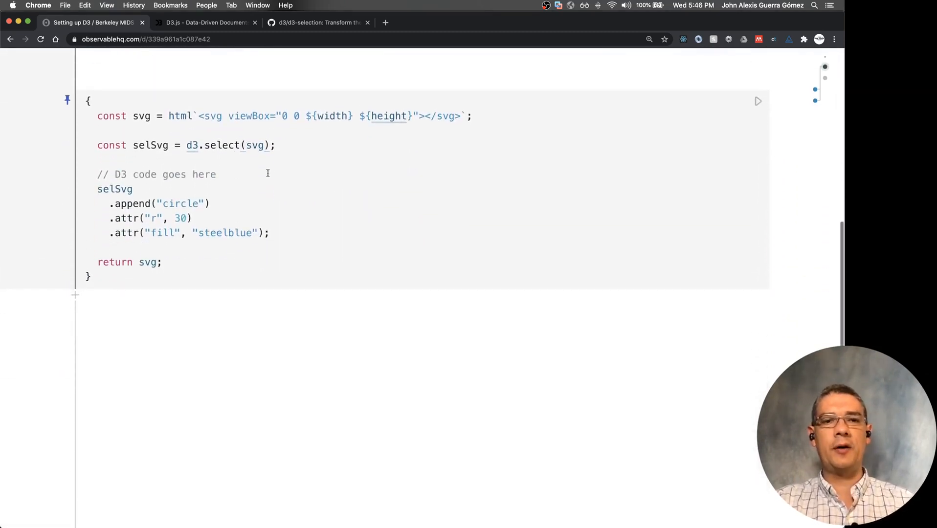
double_click(221, 145)
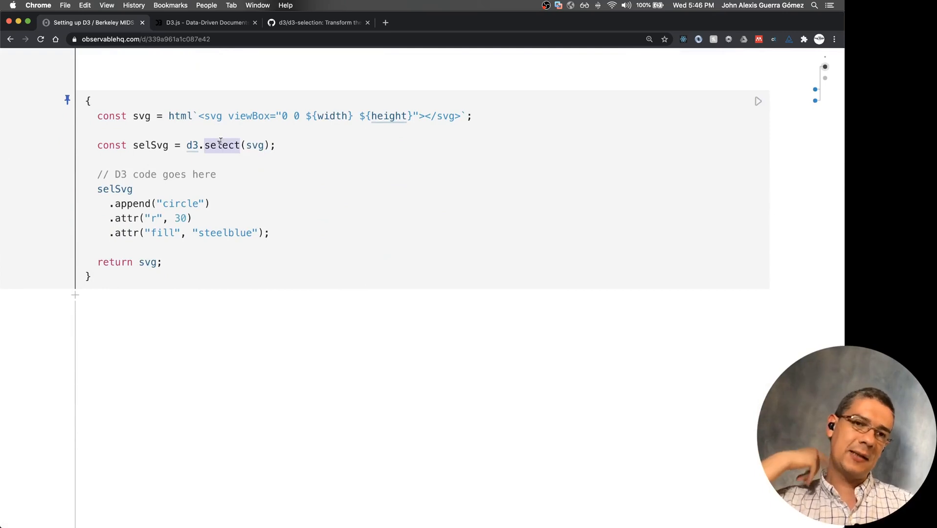
scroll("down", 3)
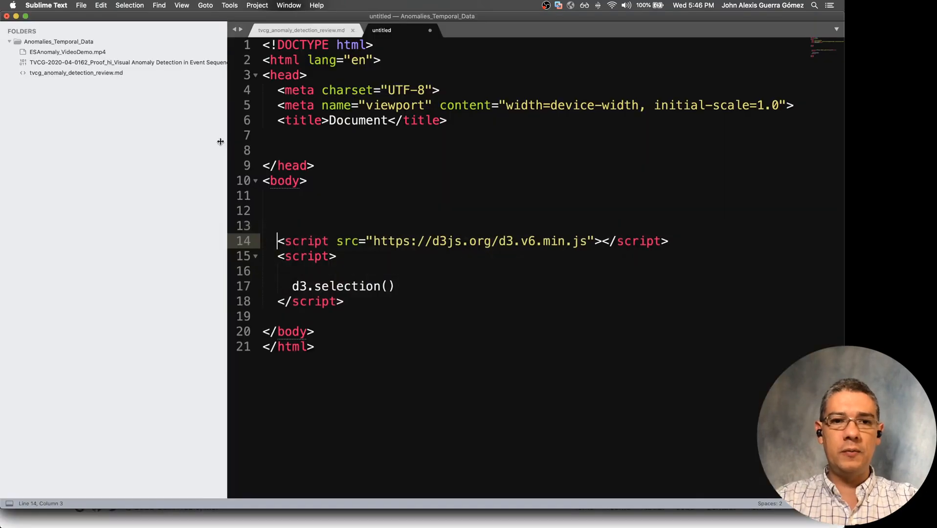
Step: Add <svg id="target"></svg> after <body> and change the call to d3.select("#target")
left_click(309, 180)
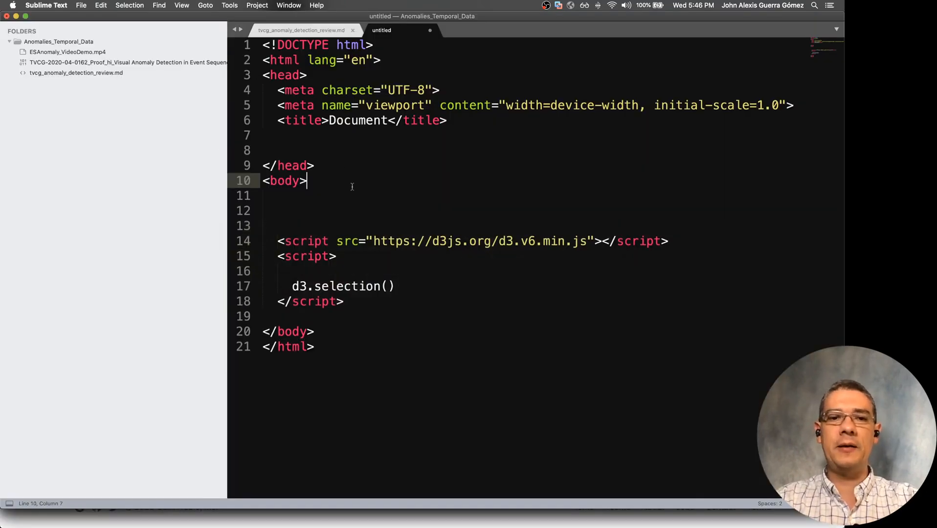
type("svg")
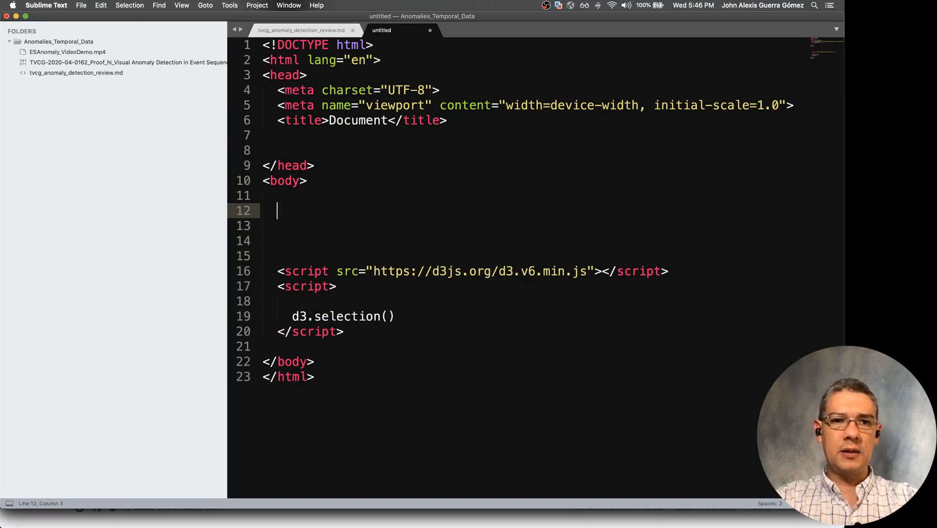
type("<svg><?s")
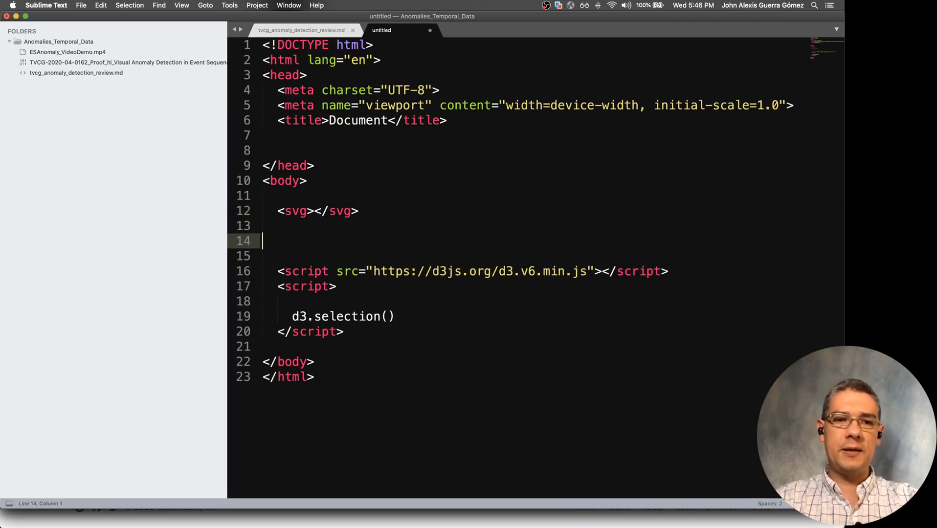
double_click(347, 316)
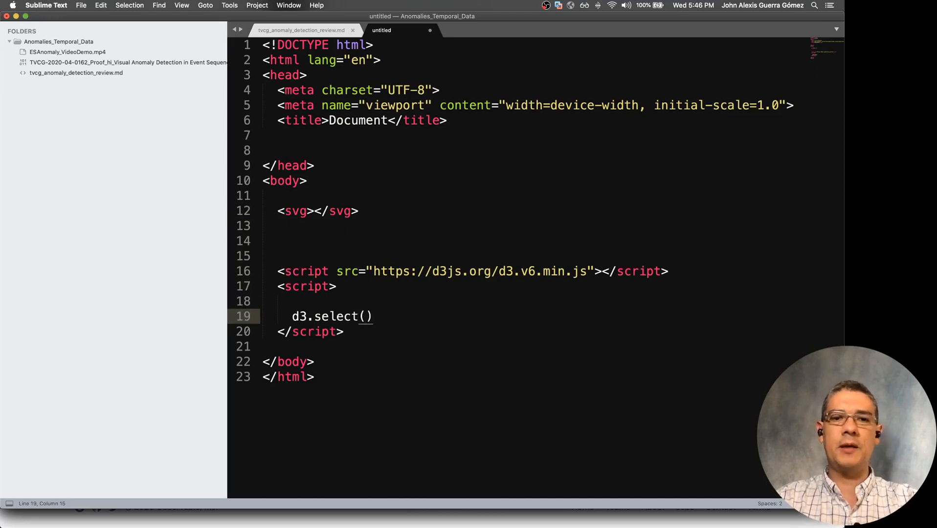
type("\"\"")
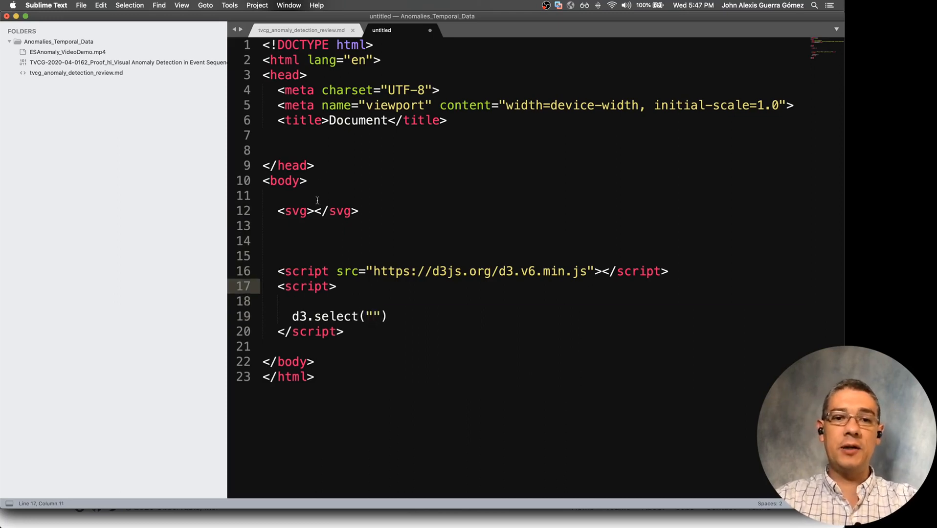
type("id")
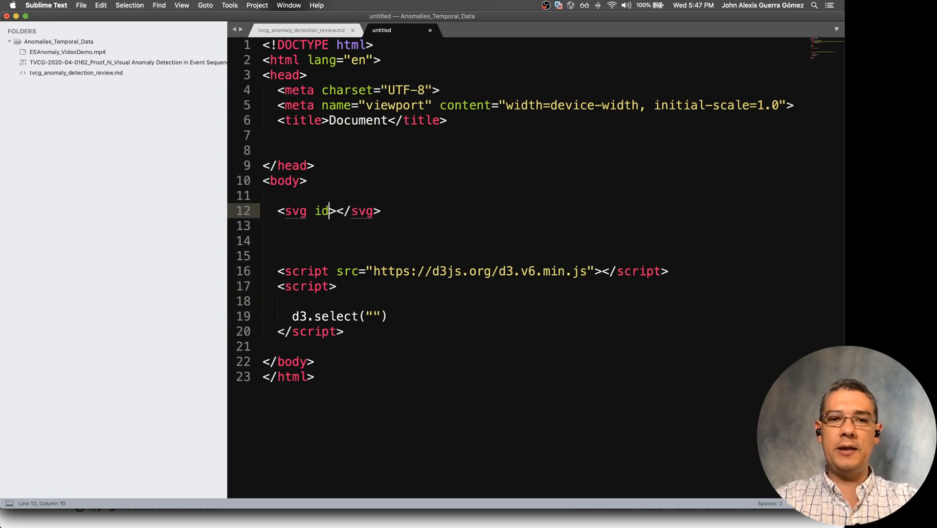
type("=\"ta\"")
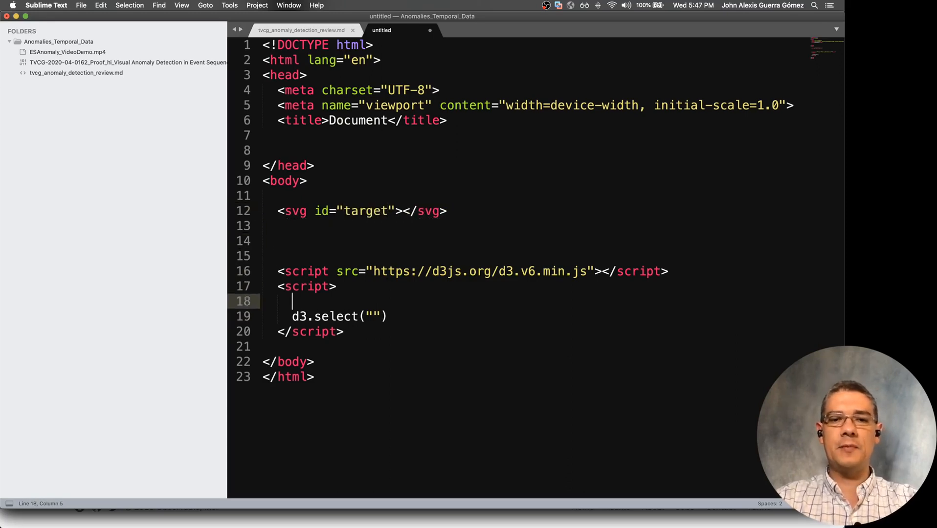
type("#target")
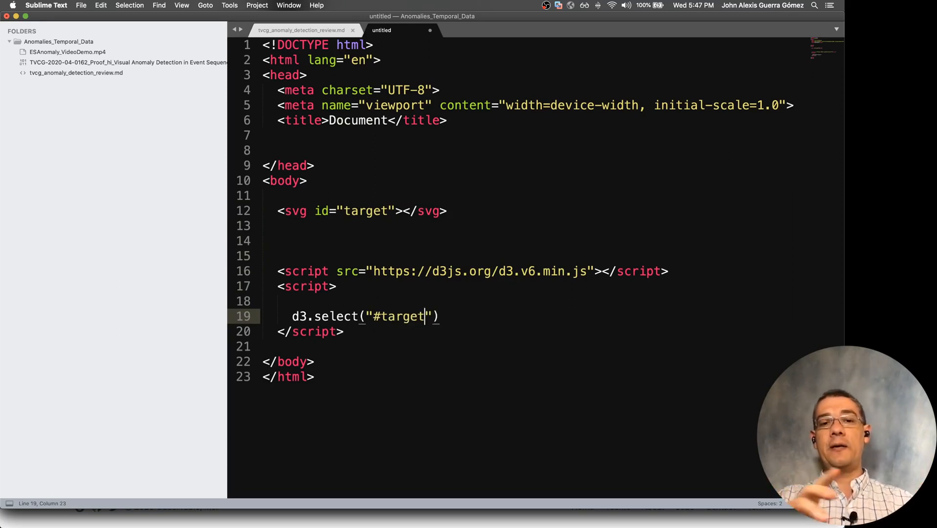
double_click(365, 210)
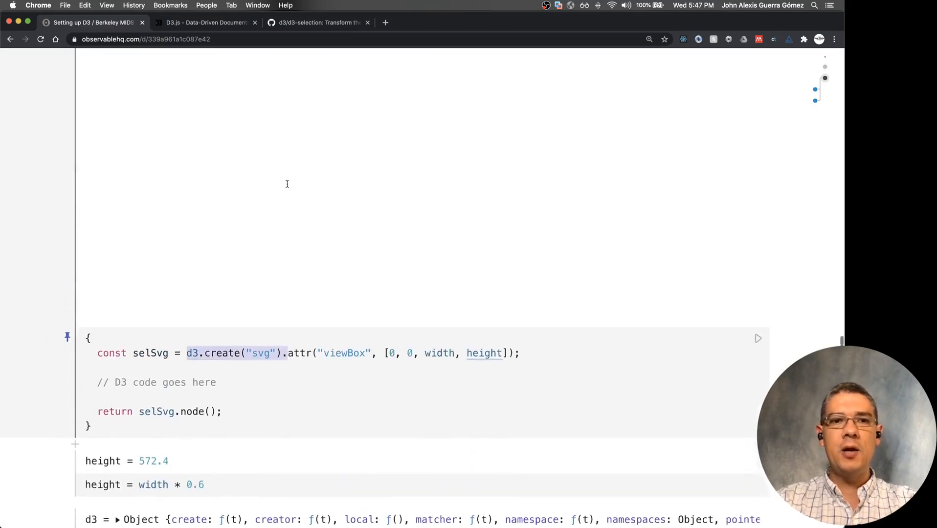
Step: Scroll up to the svg cell that appends the radius-30 steelblue circle
scroll("up", 3)
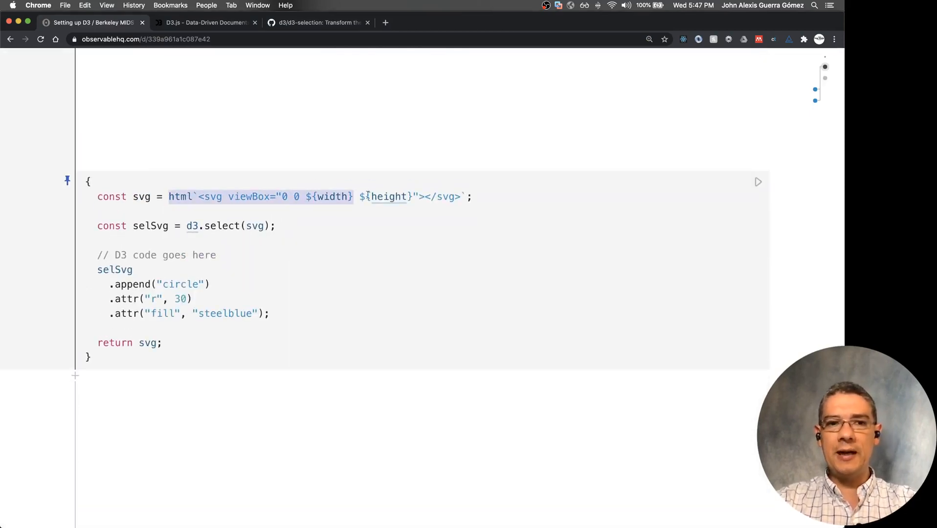